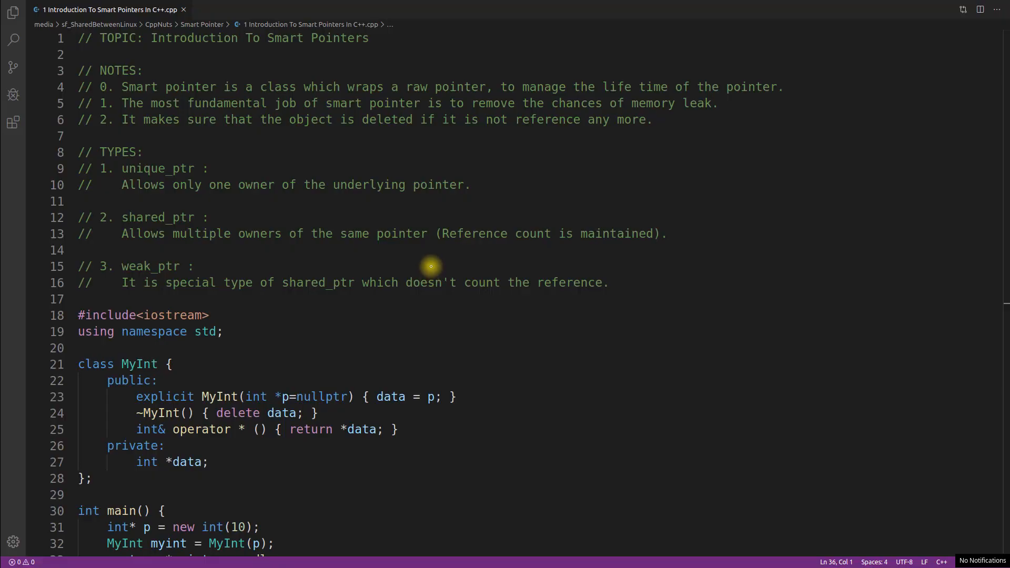
mouse_move(385, 205)
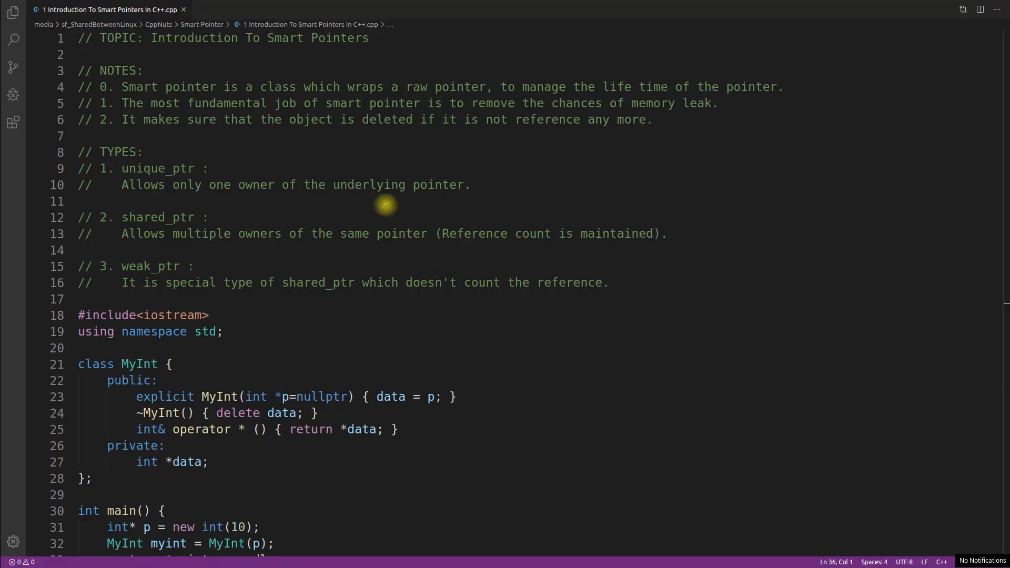
mouse_move(225, 61)
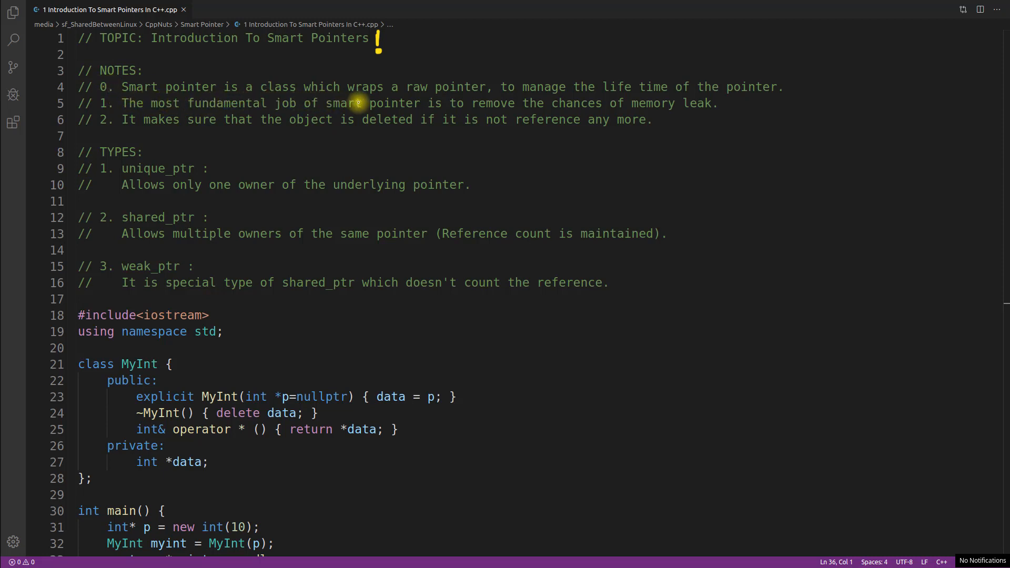
mouse_move(503, 96)
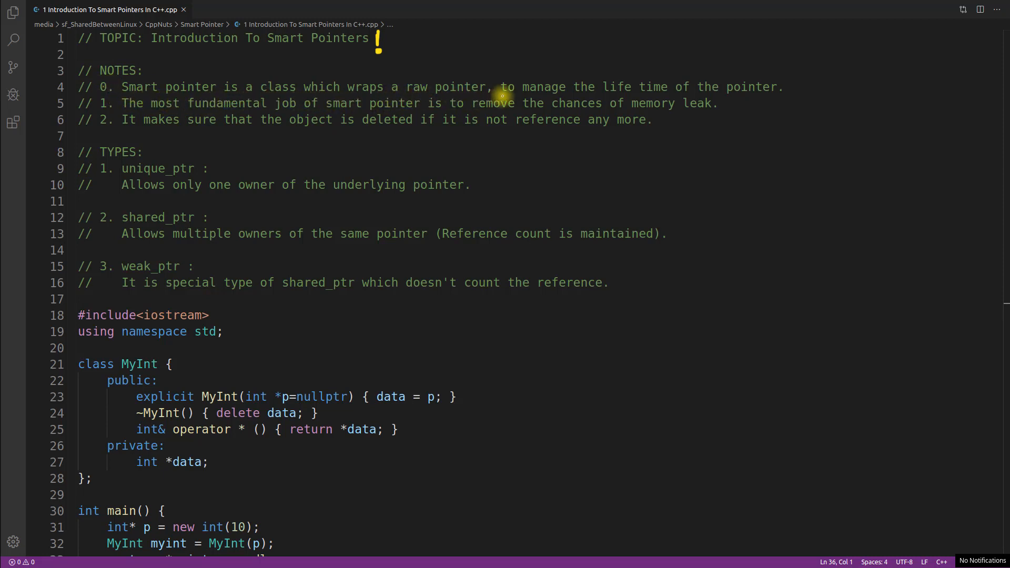
mouse_move(799, 100)
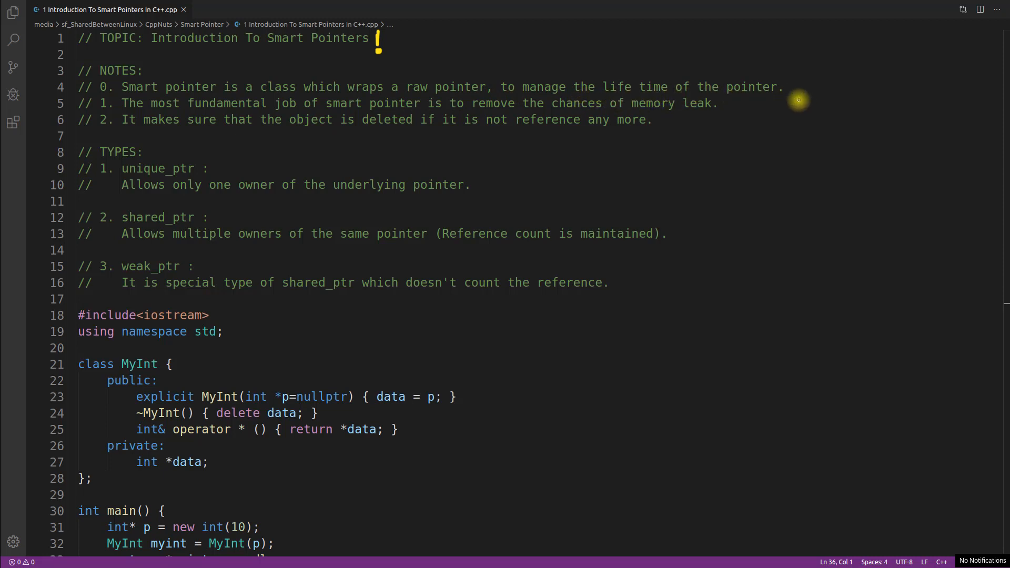
mouse_move(334, 75)
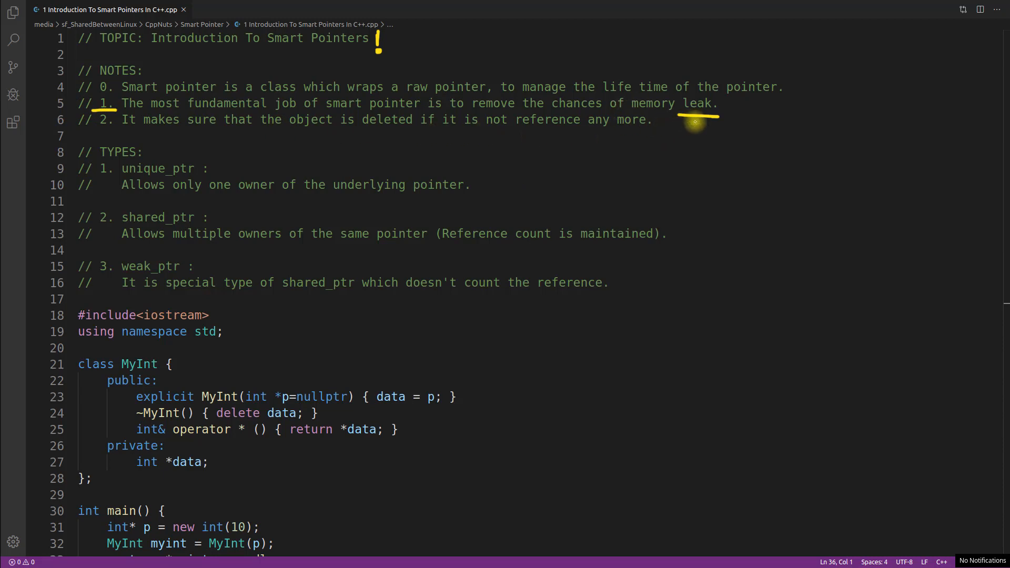
mouse_move(654, 188)
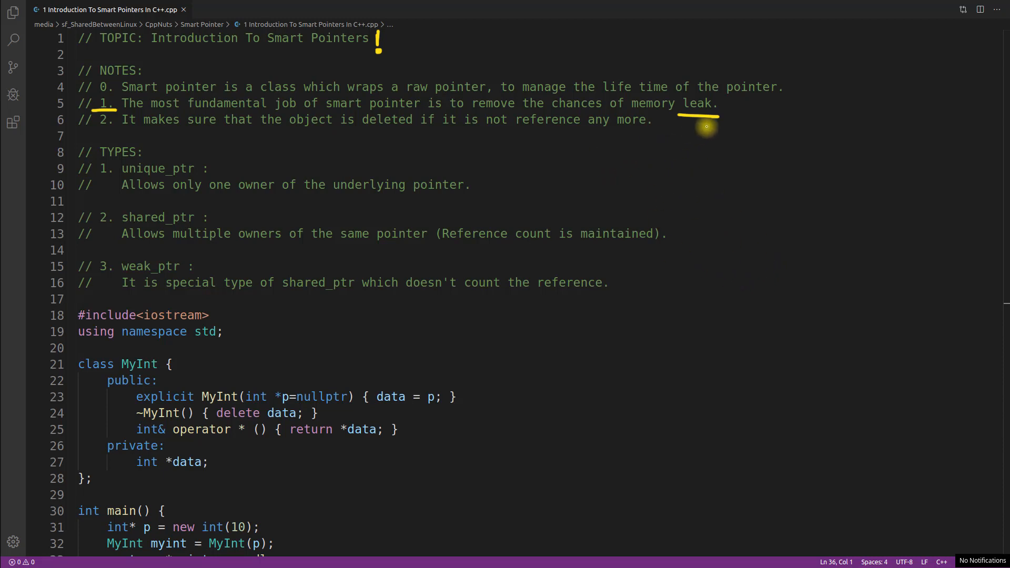
mouse_move(694, 212)
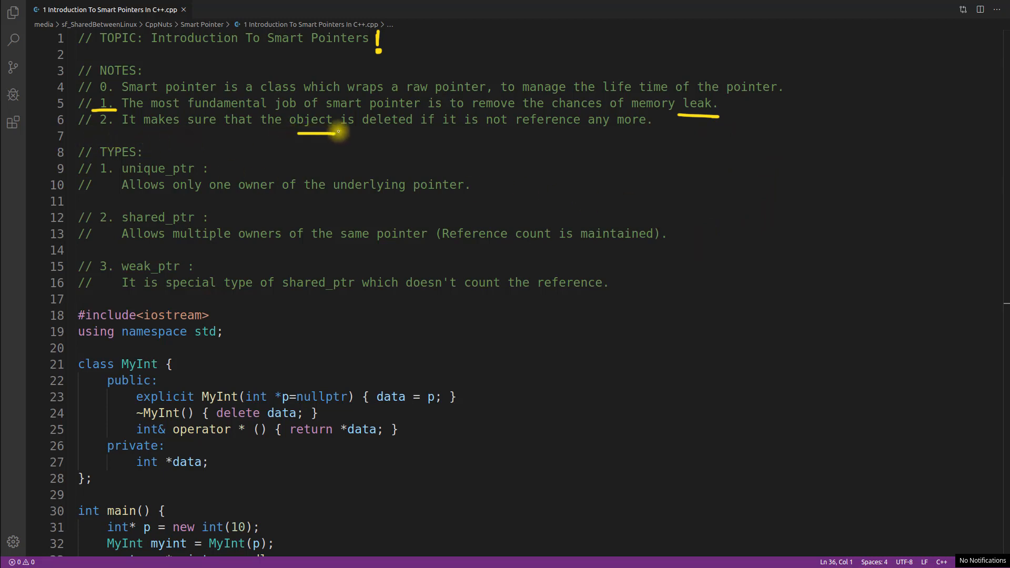
mouse_move(568, 135)
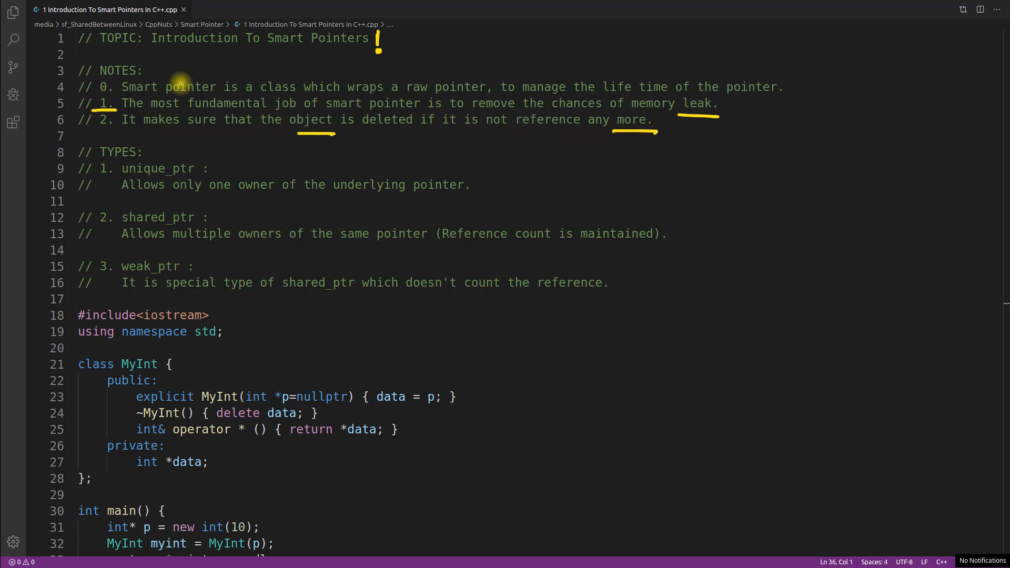
mouse_move(773, 210)
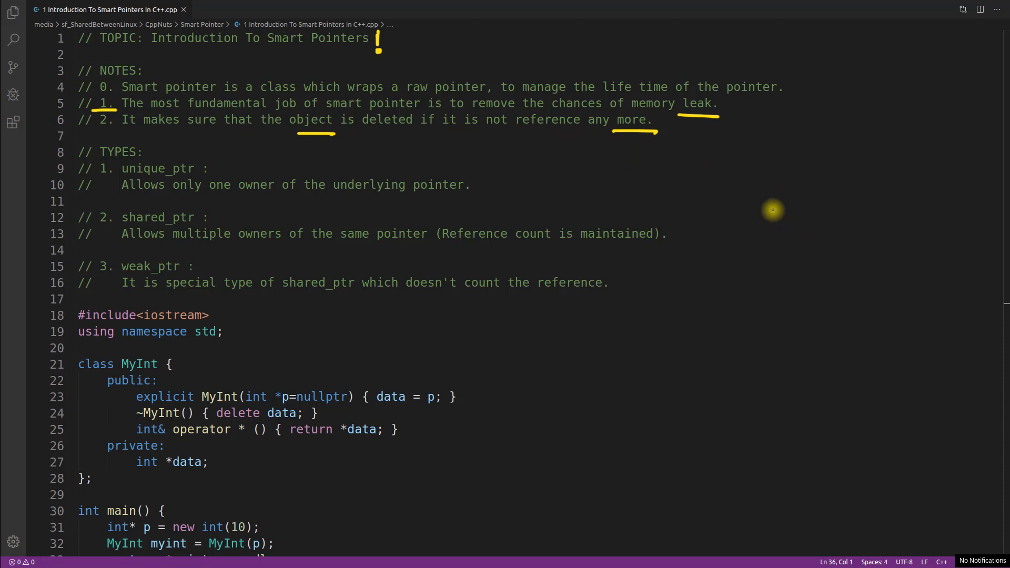
Step: Hand-write the class SP { } outline with a memory box inside and 'int *p = new int(10);' below it
drag(760, 215, 837, 219)
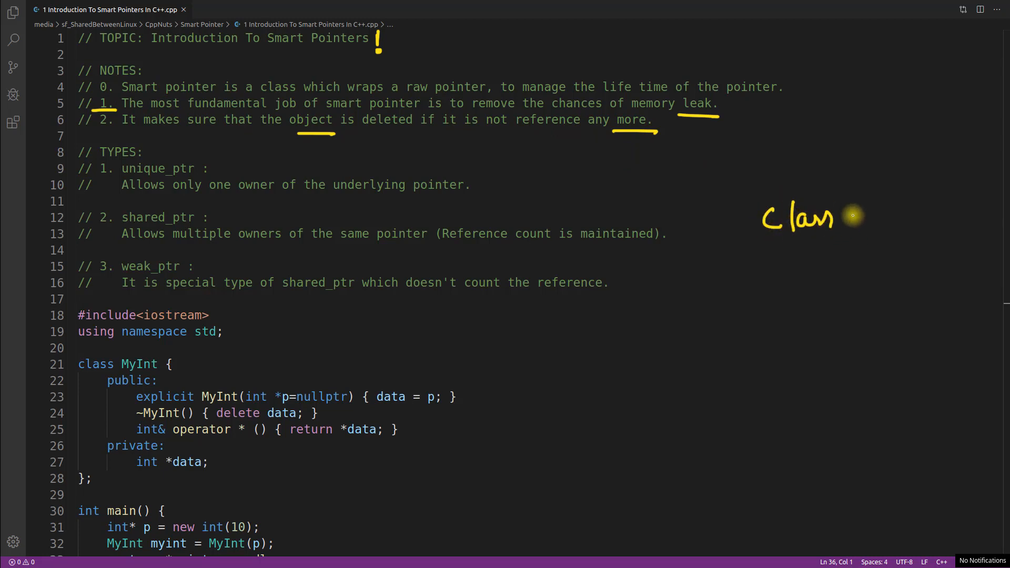
drag(856, 219, 941, 242)
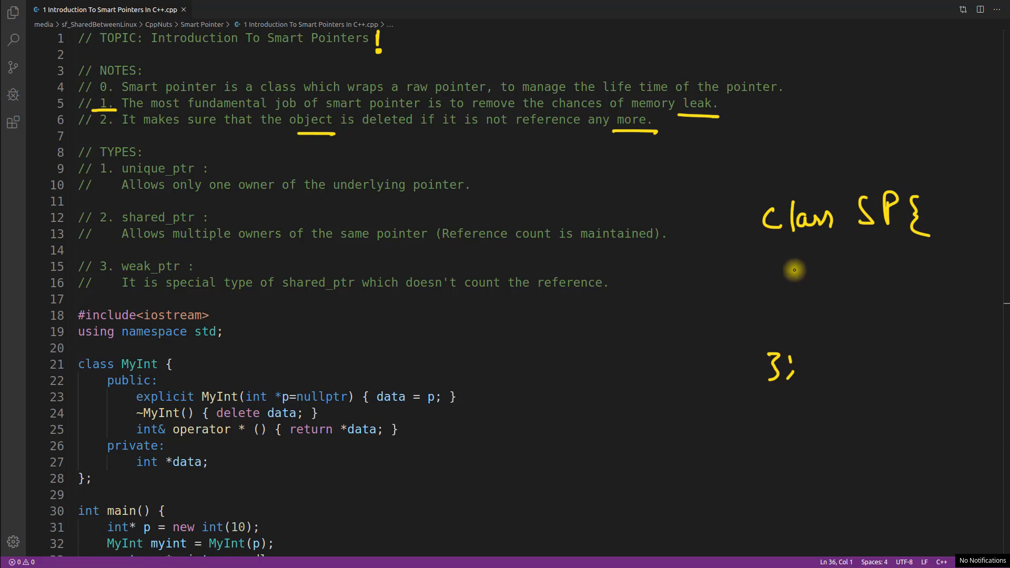
drag(786, 283, 896, 283)
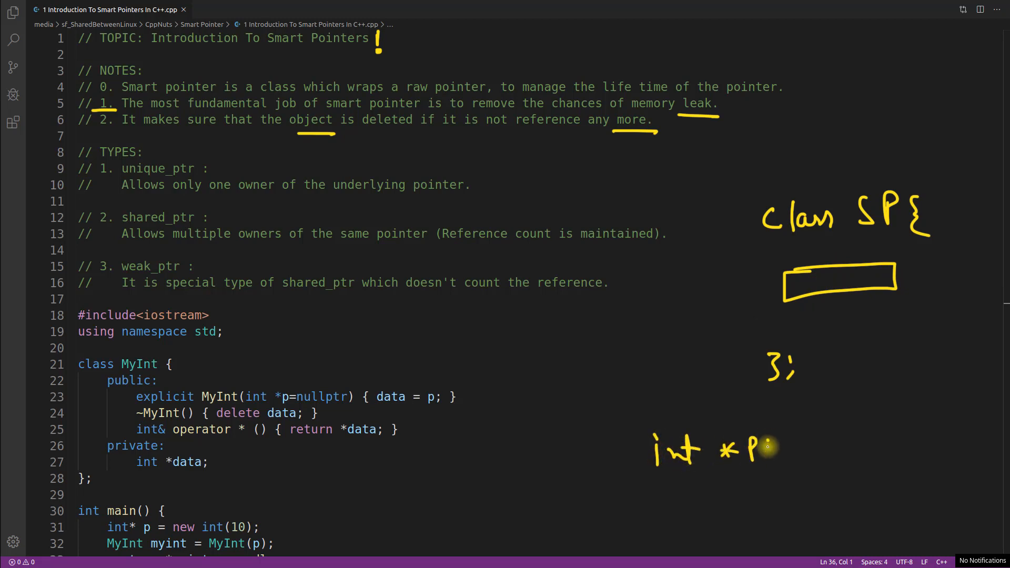
drag(774, 450, 832, 449)
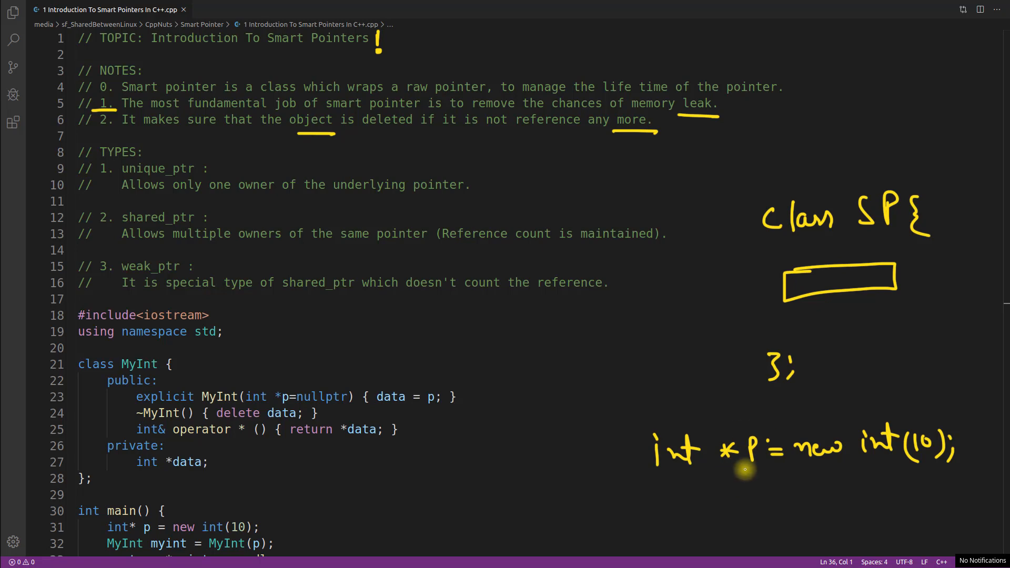
mouse_move(752, 470)
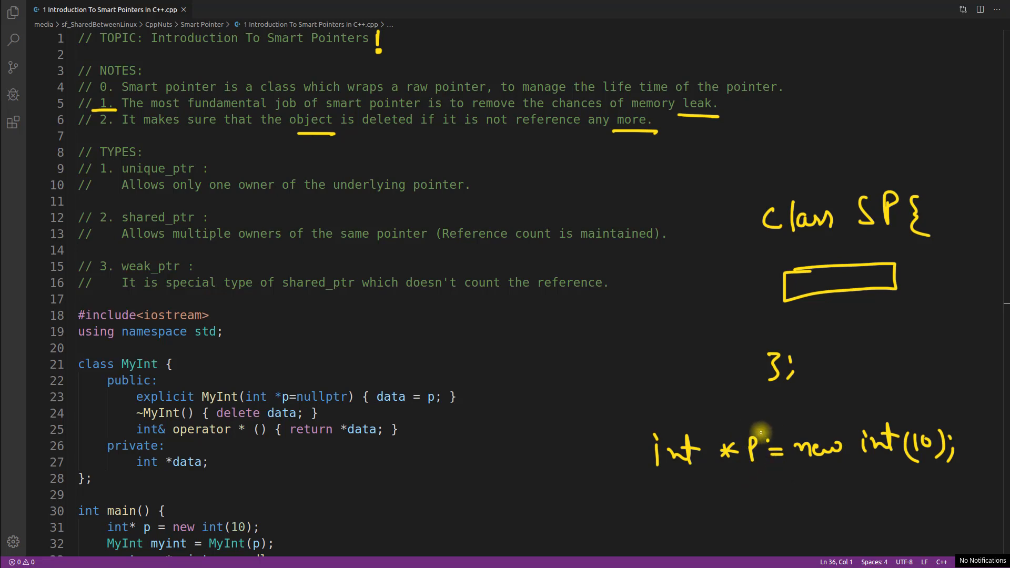
mouse_move(773, 308)
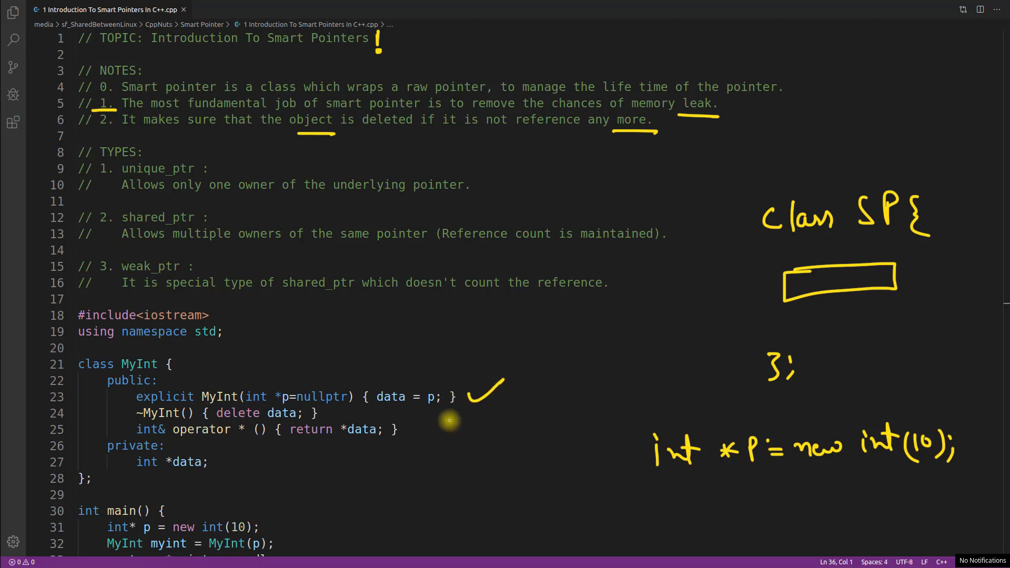
mouse_move(517, 352)
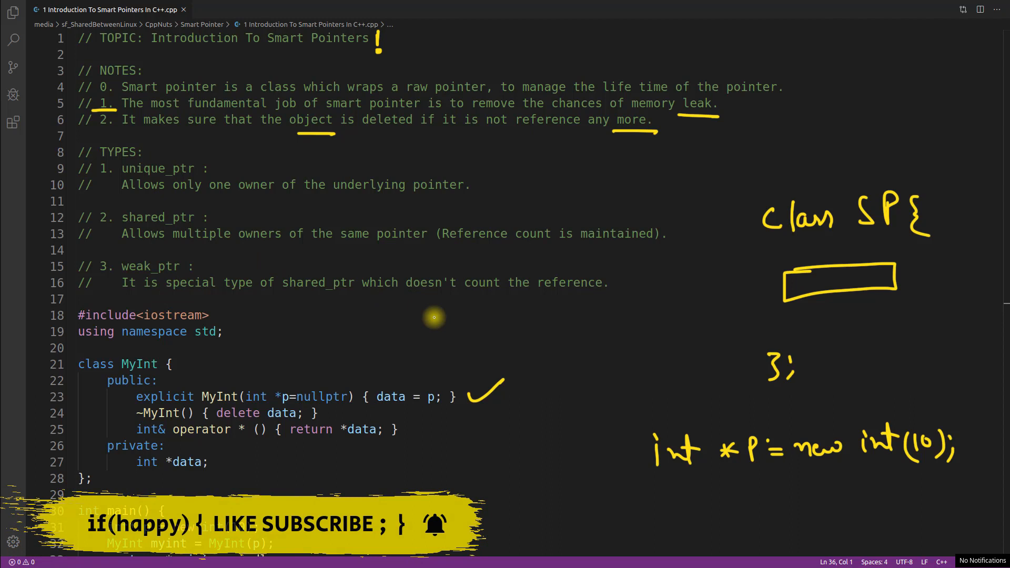
mouse_move(496, 314)
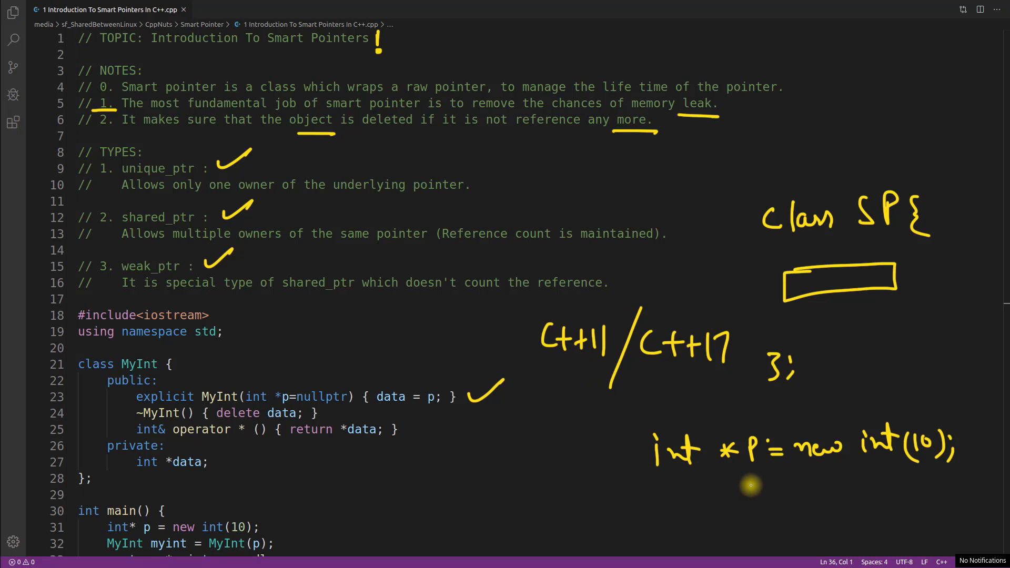
Step: Label the memory box with the pointer p
drag(637, 483, 941, 475)
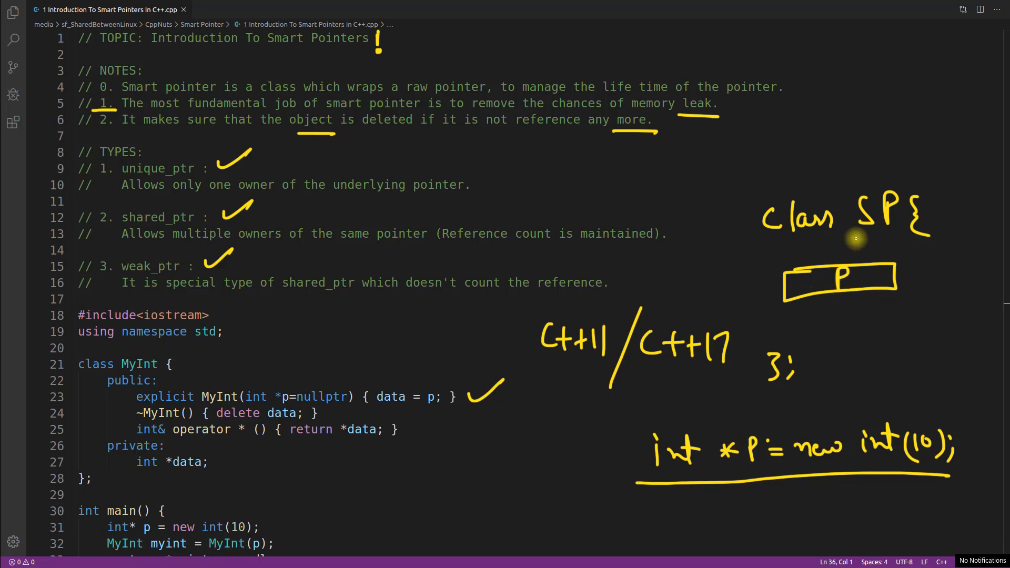
mouse_move(492, 161)
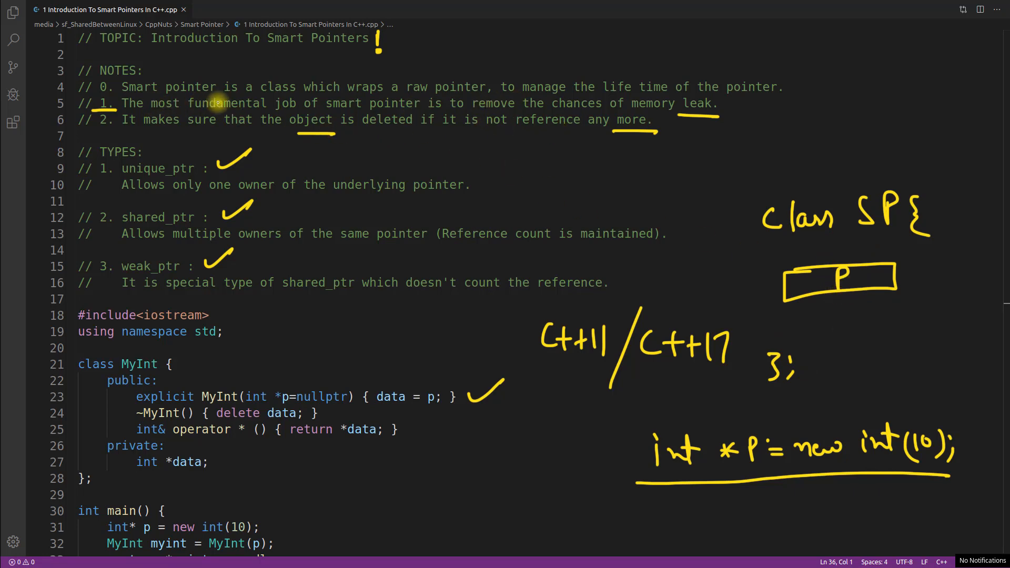
mouse_move(476, 98)
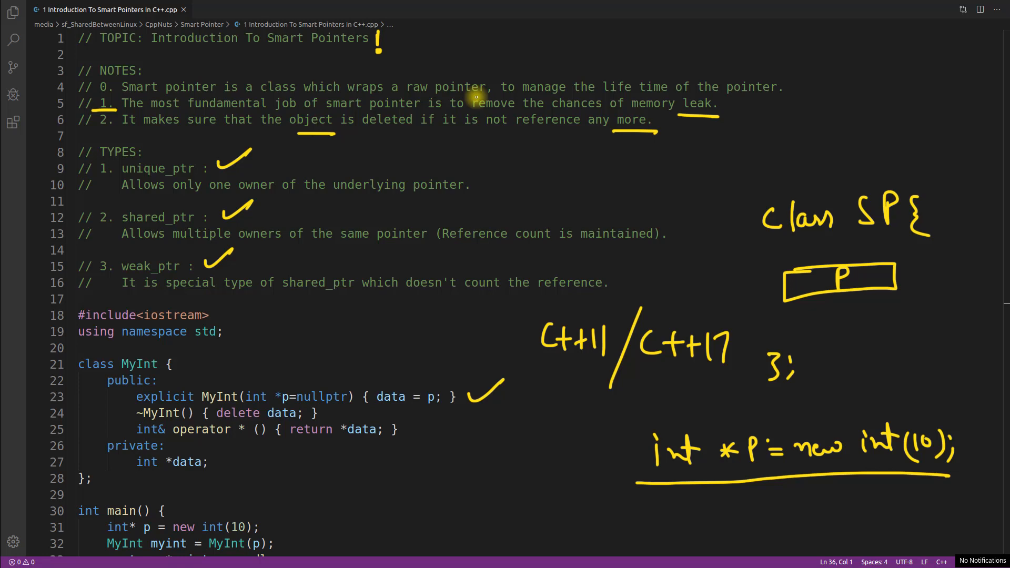
mouse_move(196, 300)
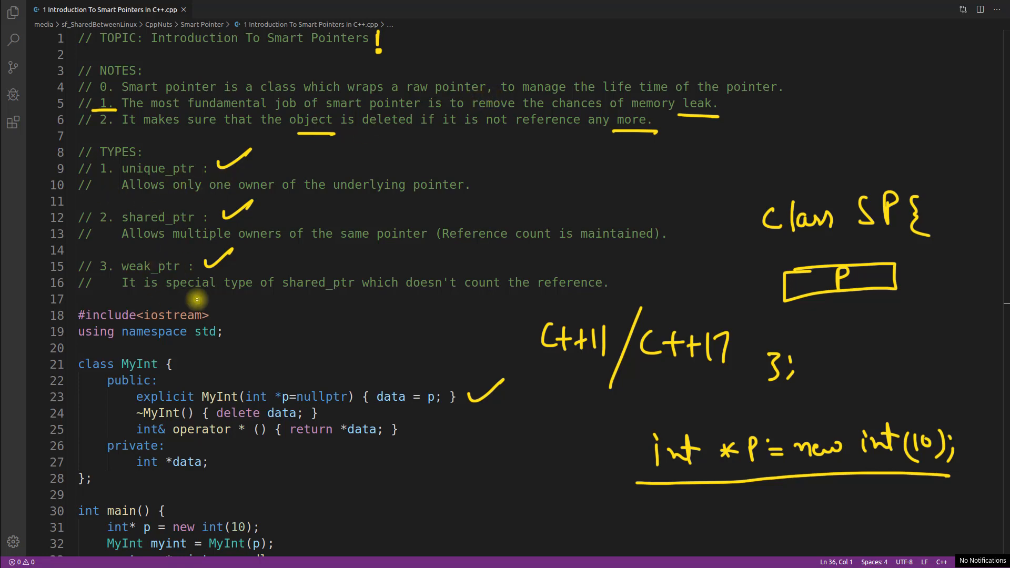
mouse_move(222, 245)
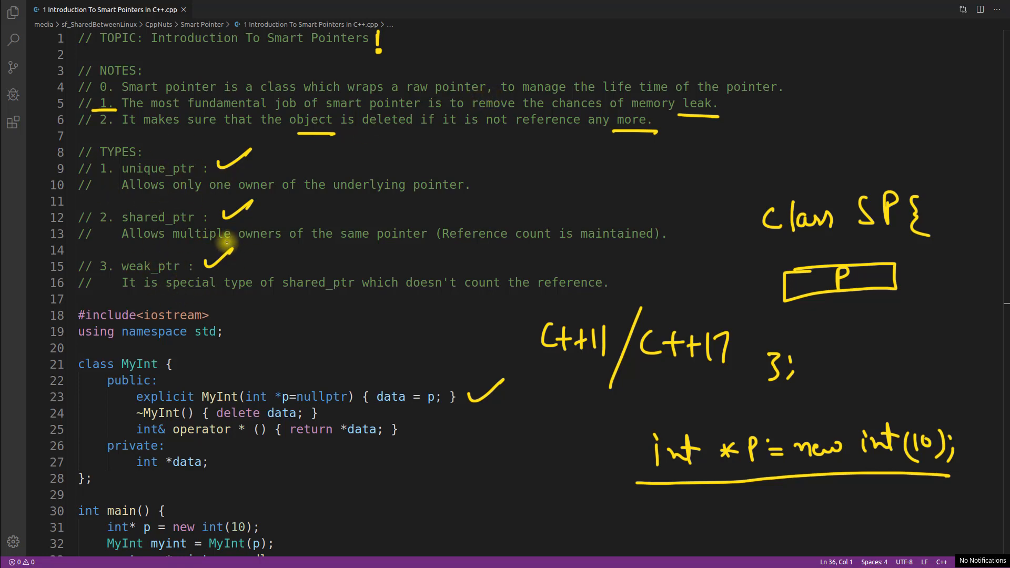
mouse_move(190, 186)
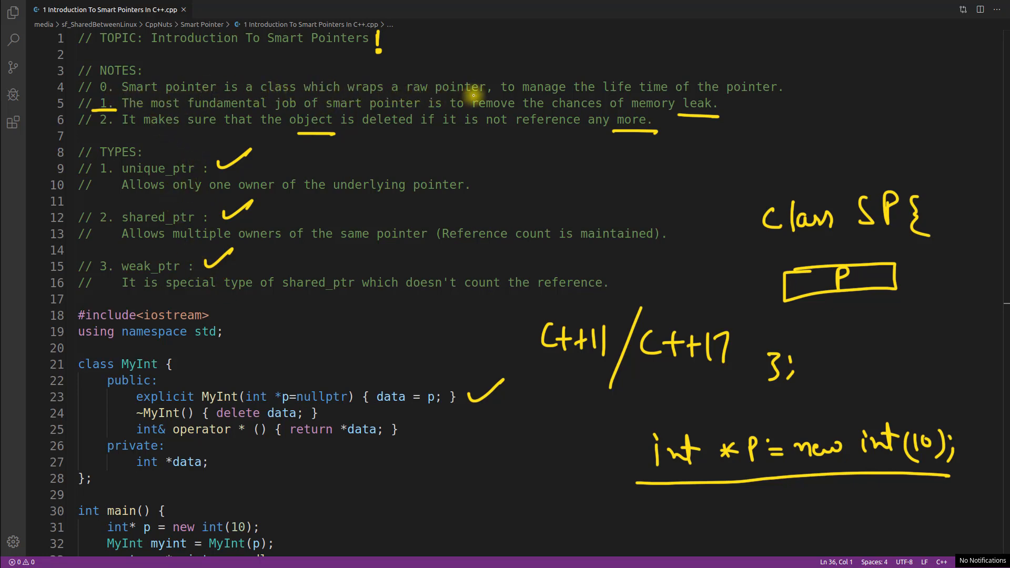
mouse_move(744, 100)
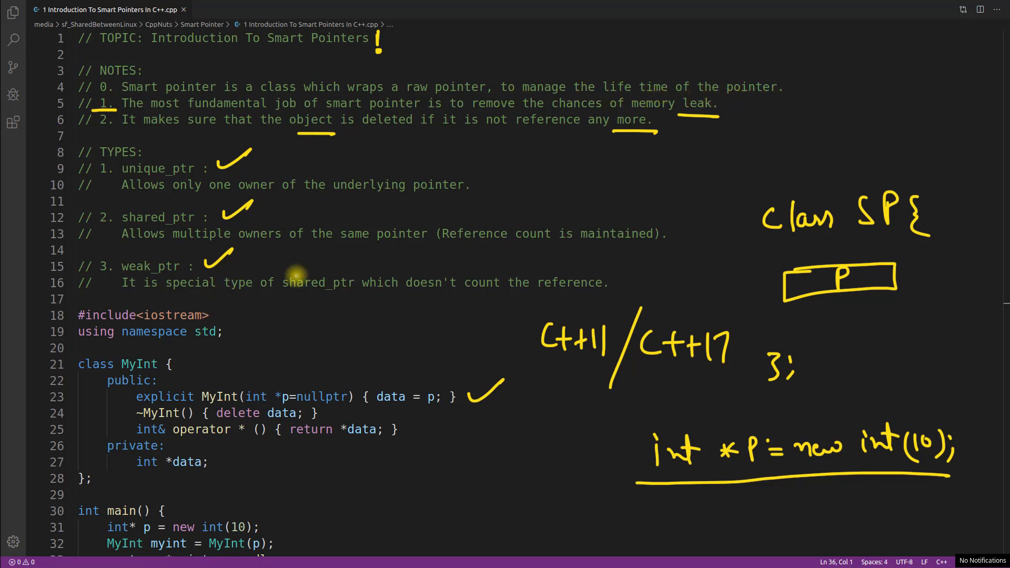
mouse_move(844, 264)
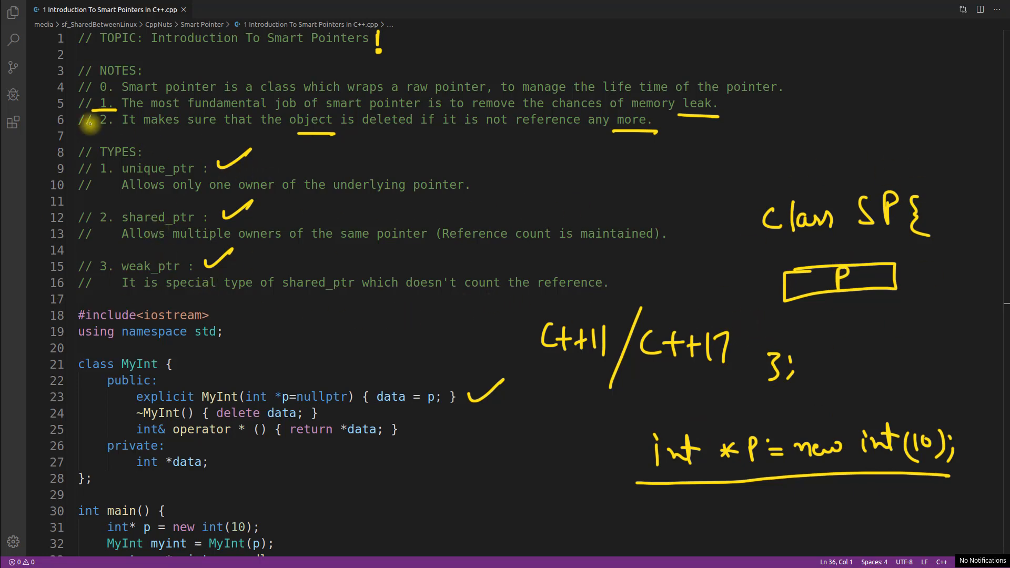
mouse_move(200, 177)
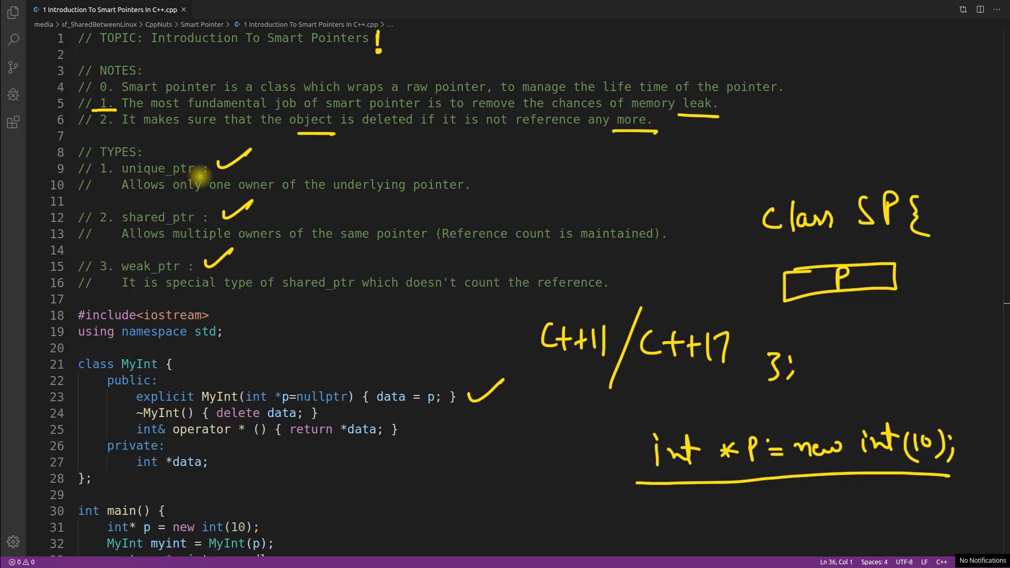
mouse_move(123, 200)
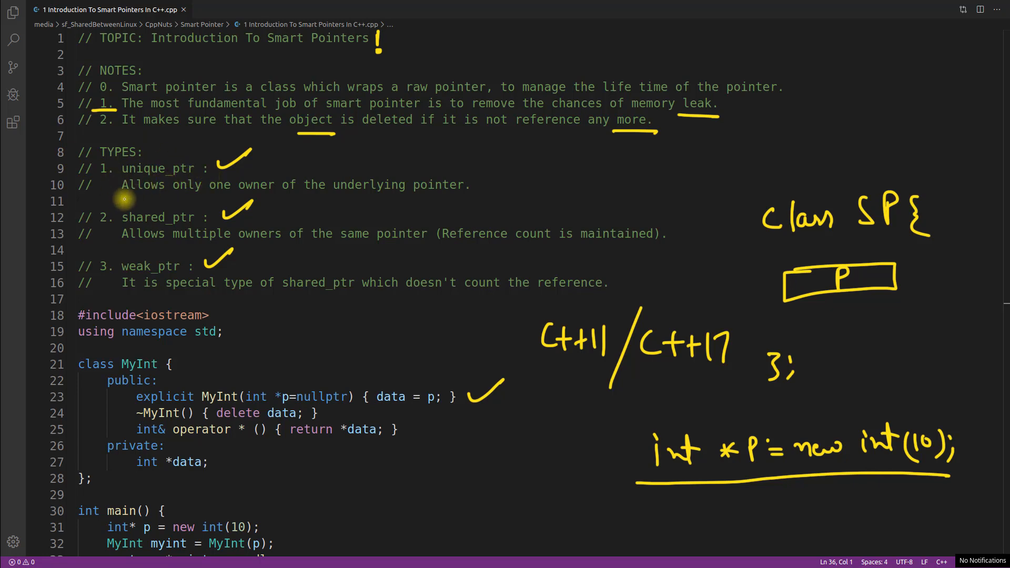
mouse_move(458, 194)
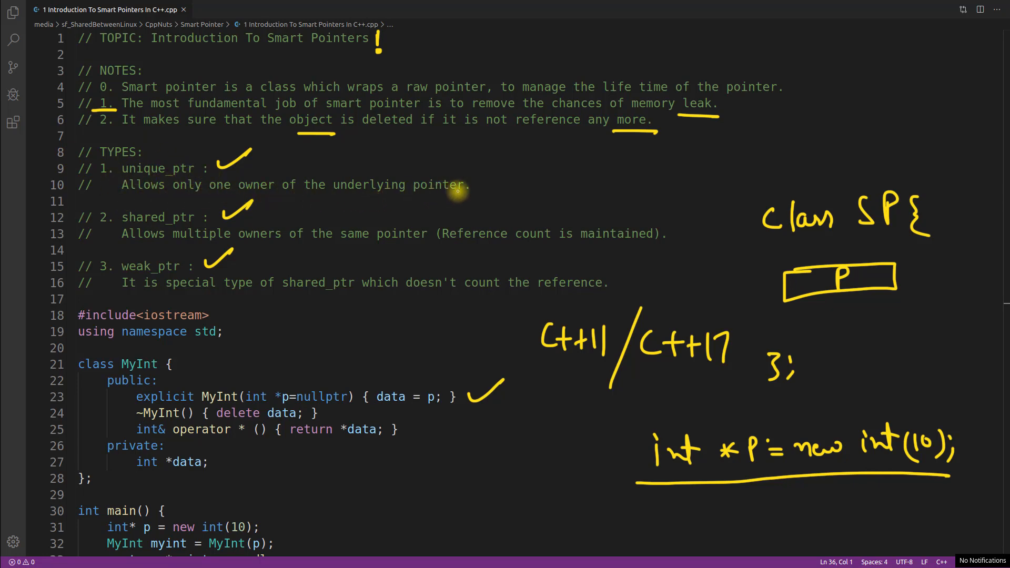
mouse_move(506, 233)
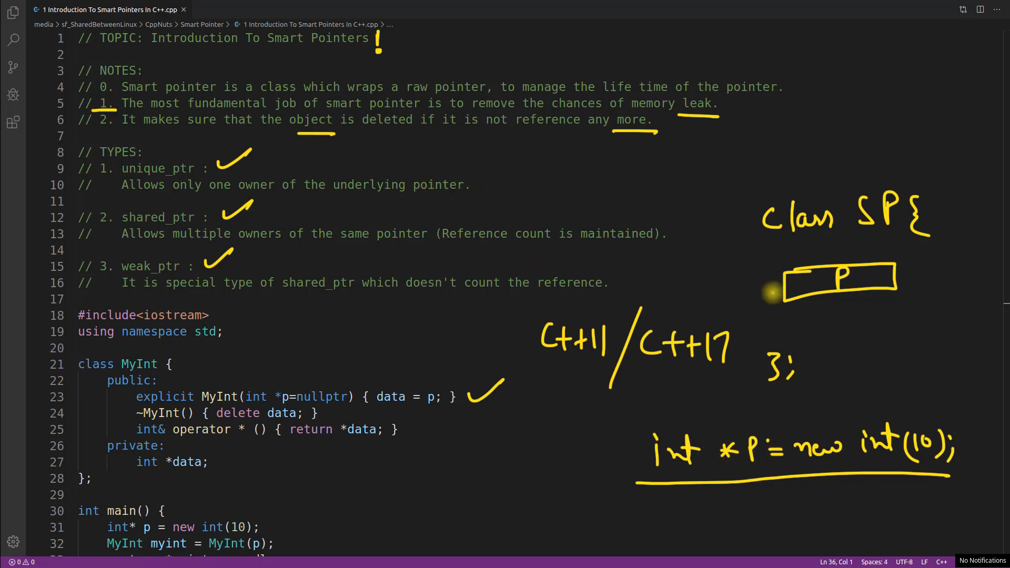
mouse_move(904, 254)
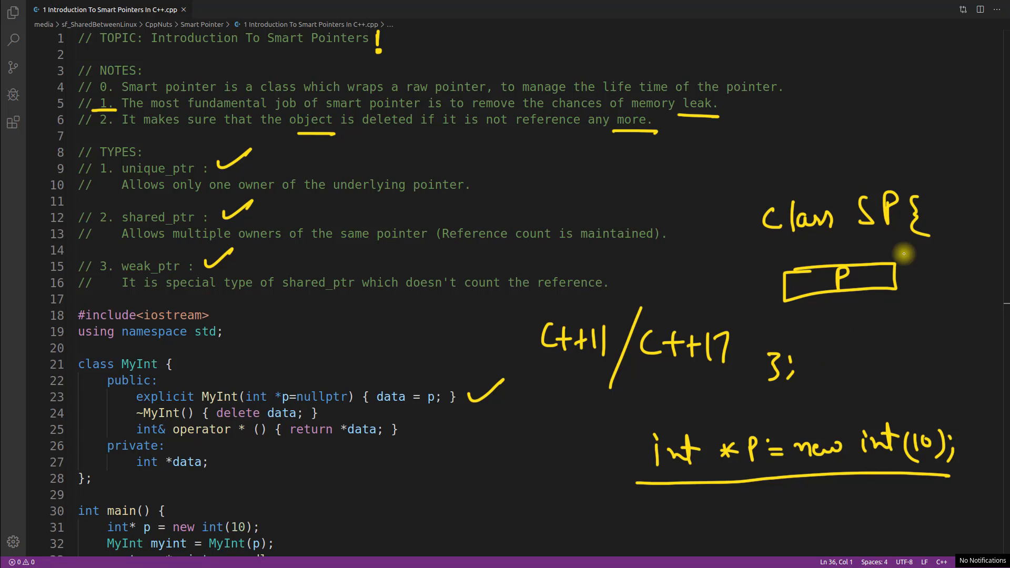
mouse_move(813, 321)
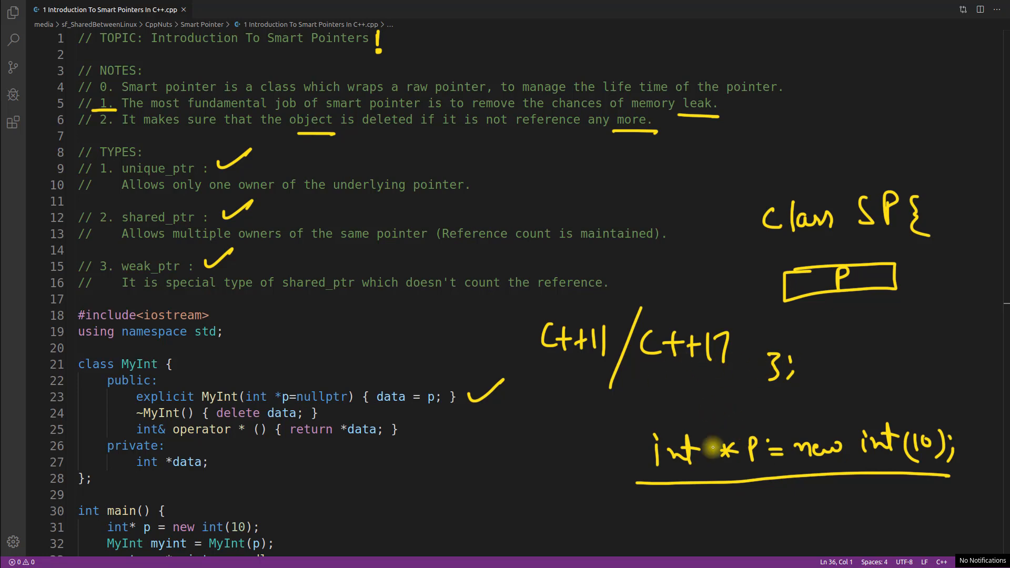
mouse_move(206, 169)
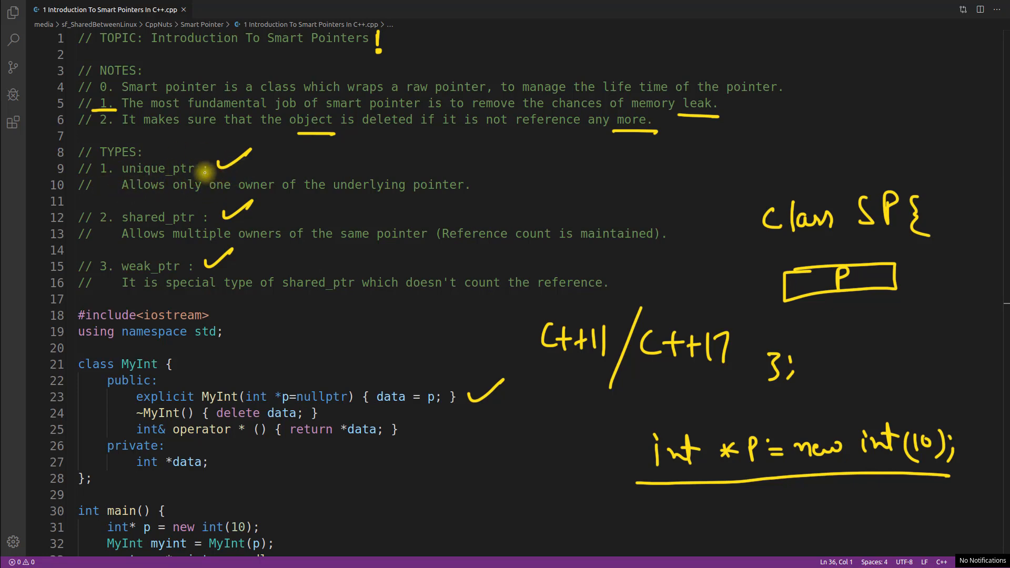
mouse_move(194, 185)
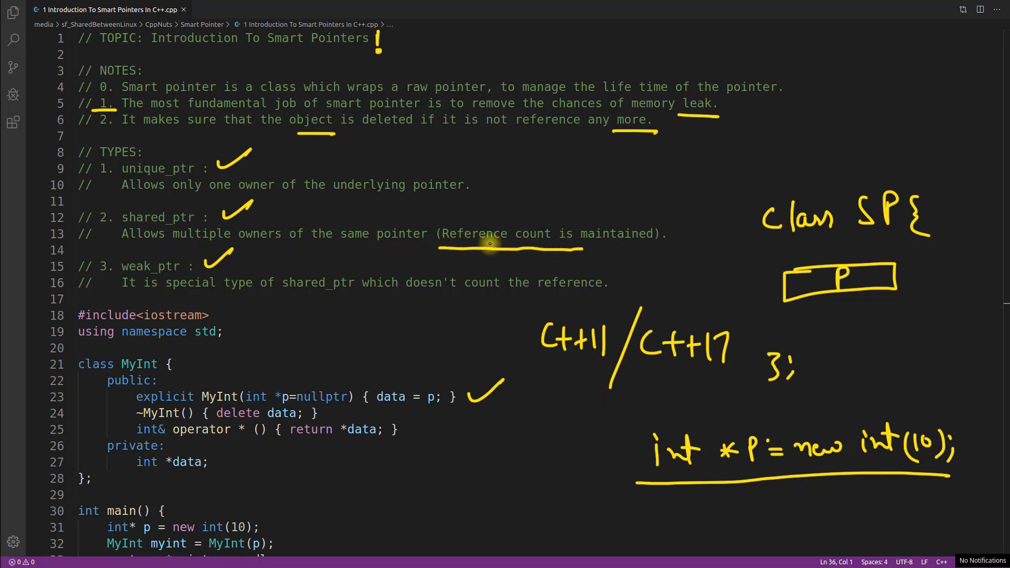
mouse_move(380, 228)
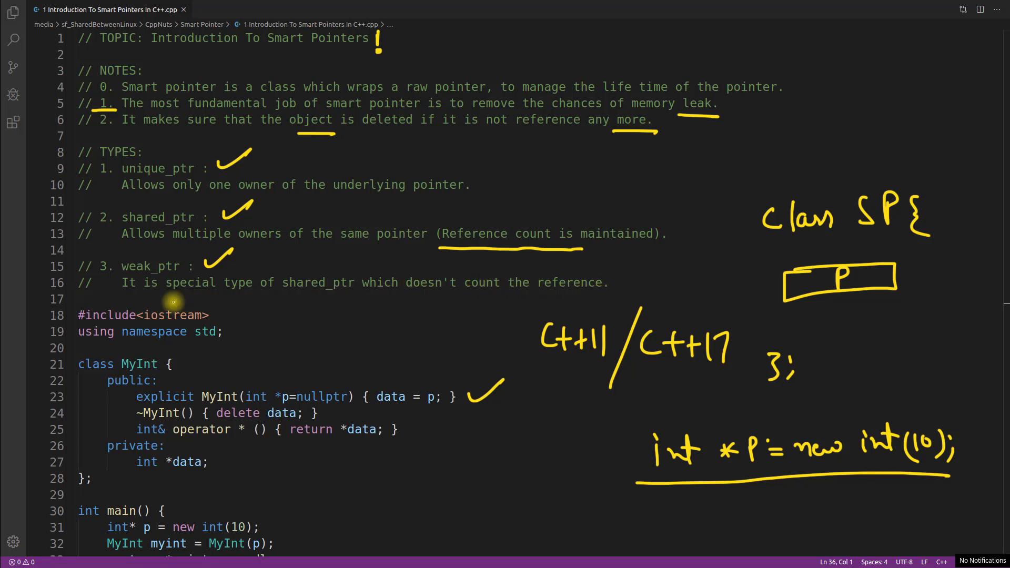
mouse_move(202, 263)
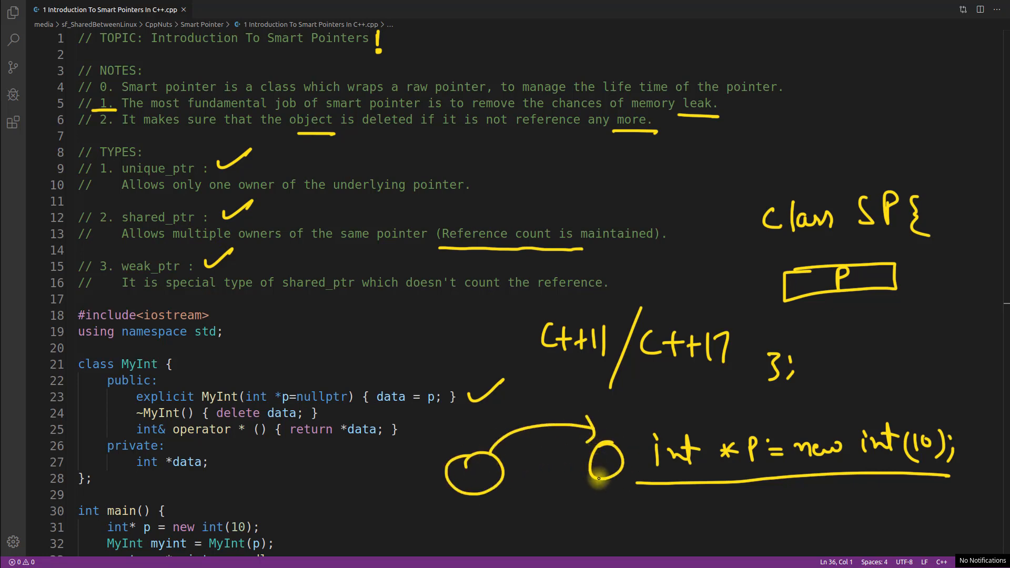
Step: Complete the looping arrow back between the two circles to form a cycle
drag(598, 470, 484, 480)
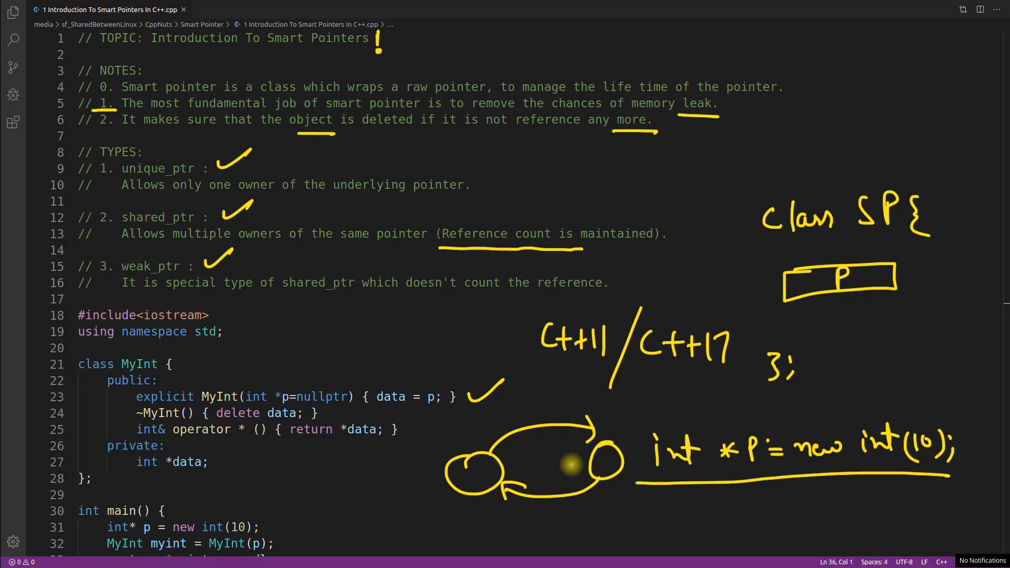
mouse_move(508, 423)
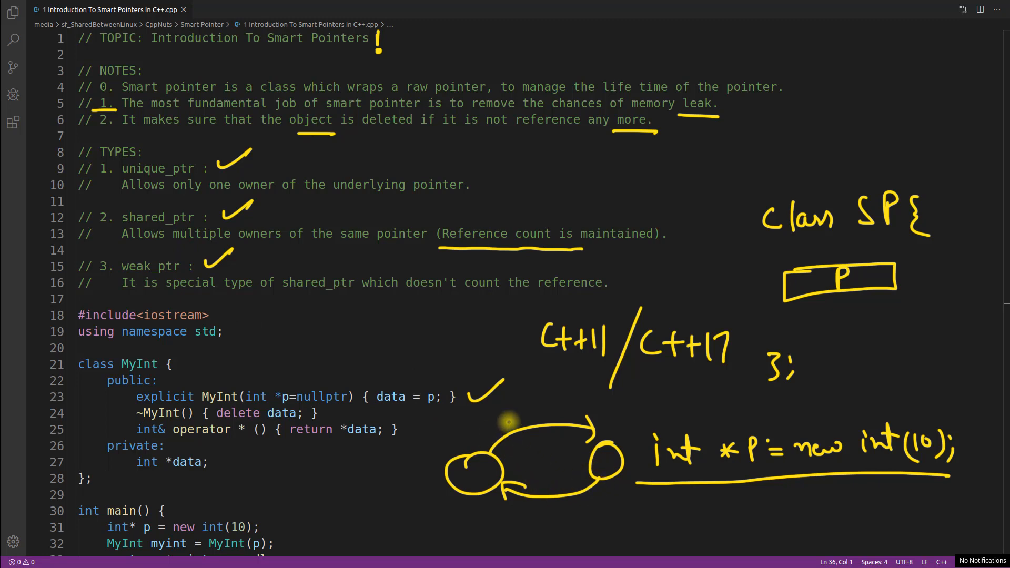
mouse_move(368, 338)
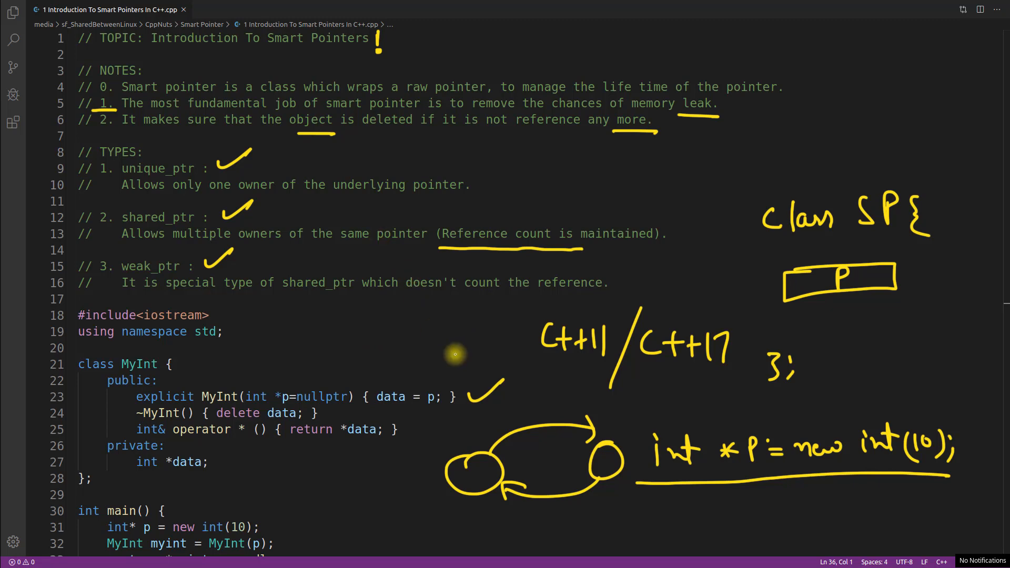
mouse_move(243, 307)
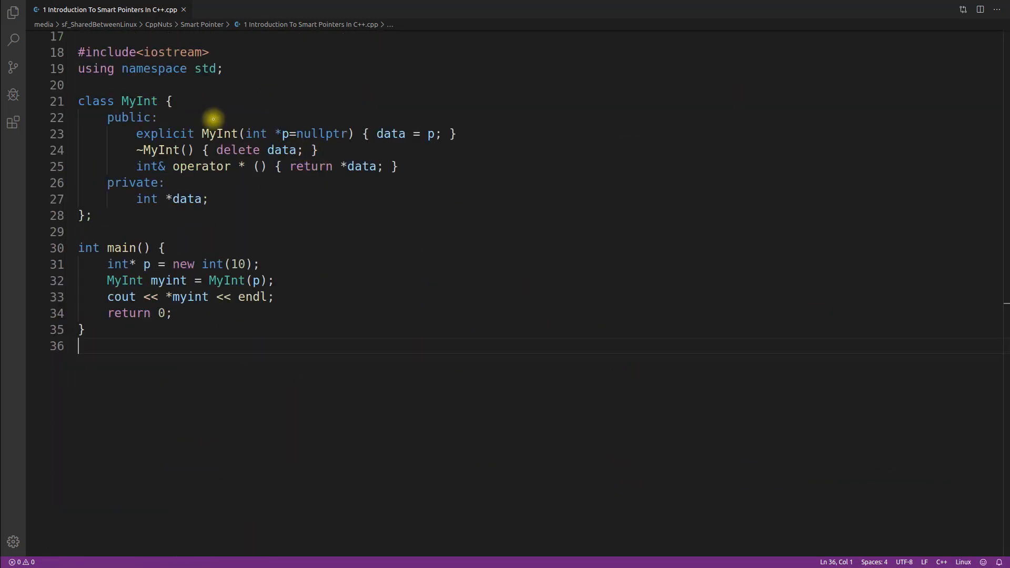
mouse_move(255, 264)
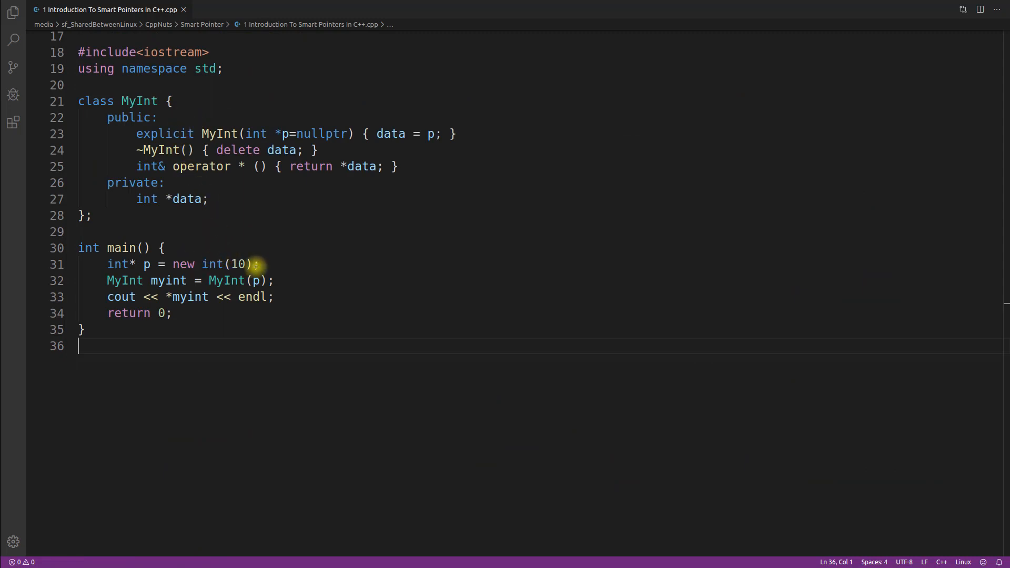
mouse_move(140, 267)
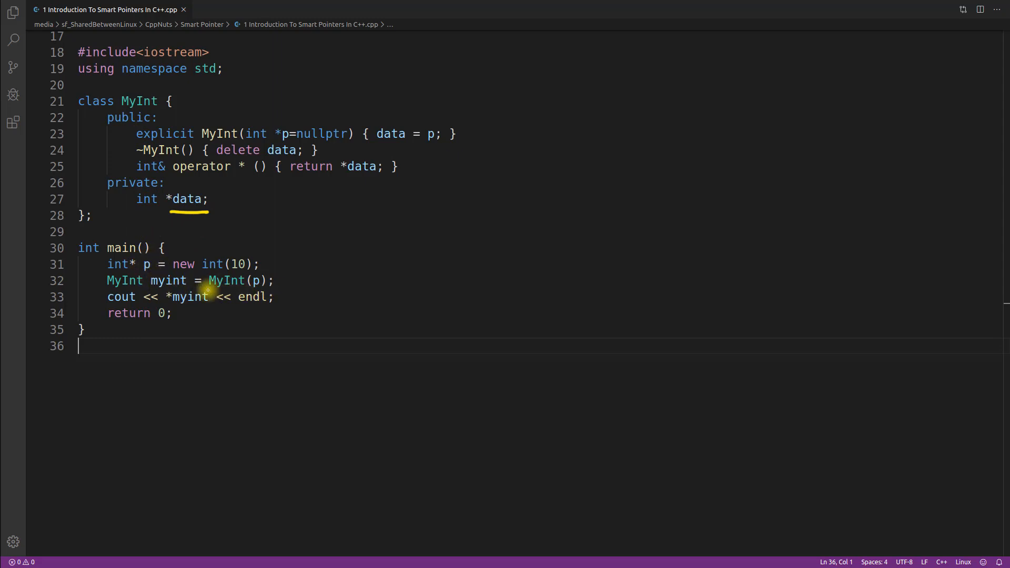
mouse_move(180, 296)
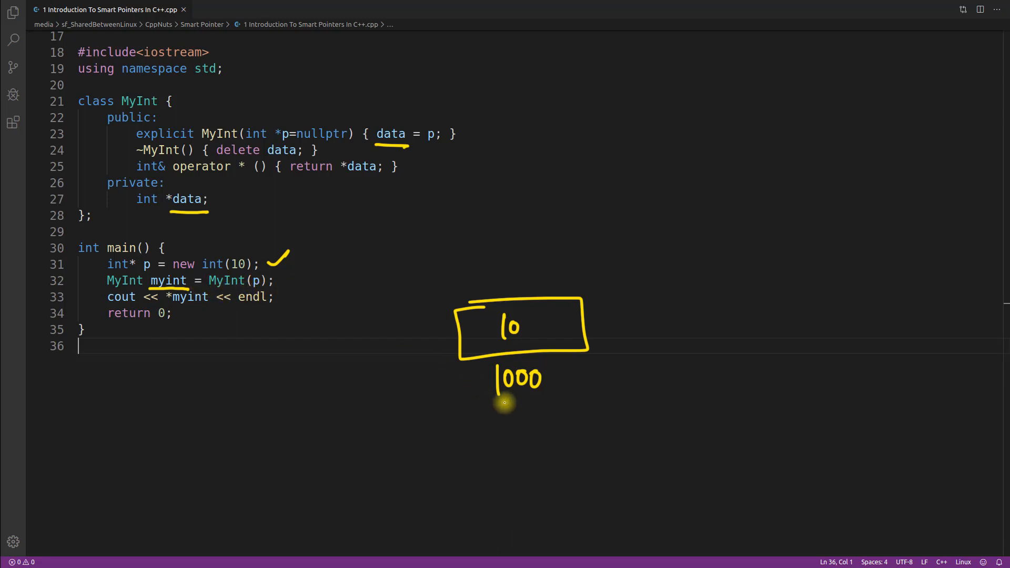
Step: Underline the 1000 address under the 10 box and draw an arrow from data to 1000
drag(489, 404, 555, 404)
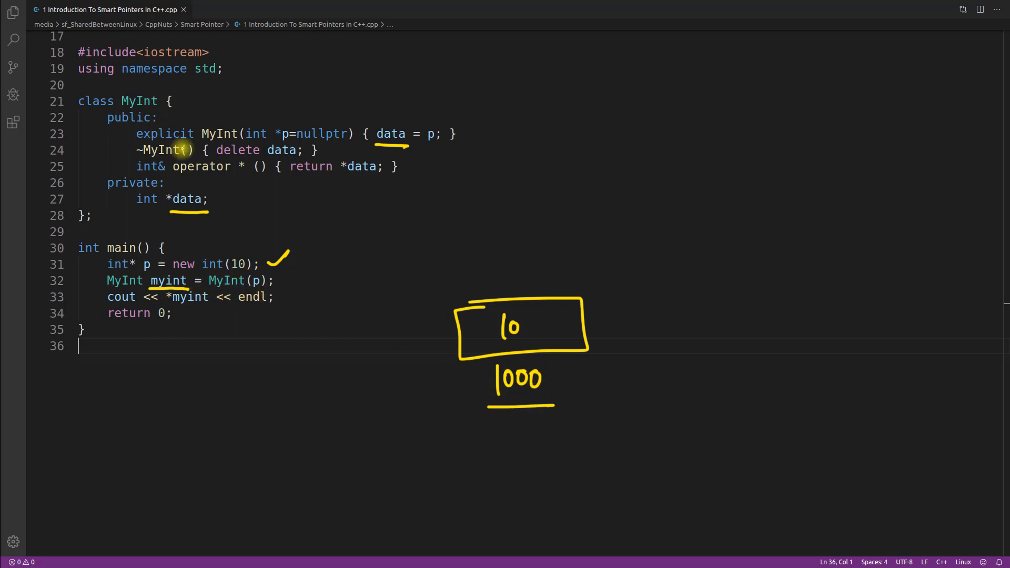
drag(213, 204, 258, 204)
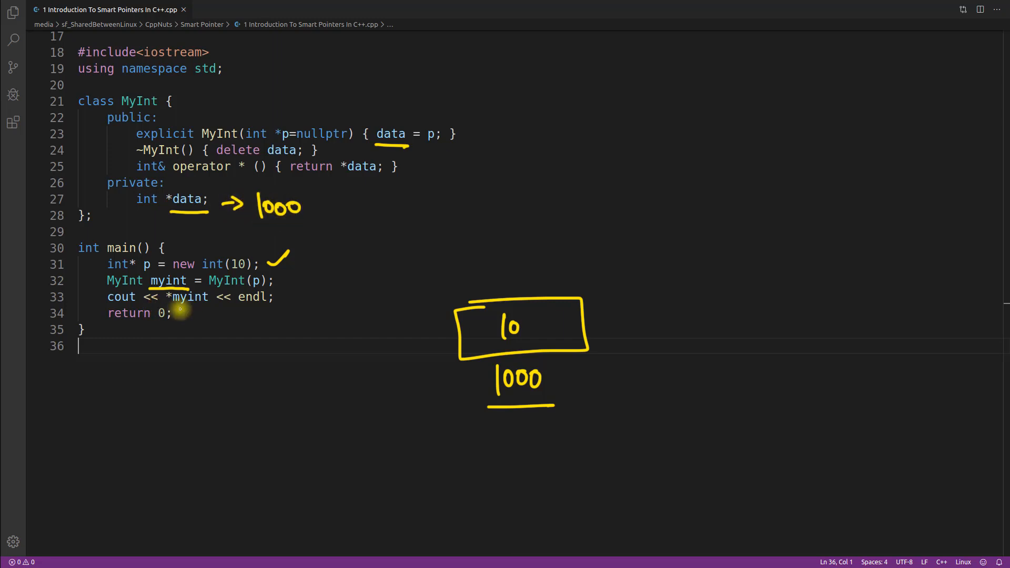
mouse_move(206, 309)
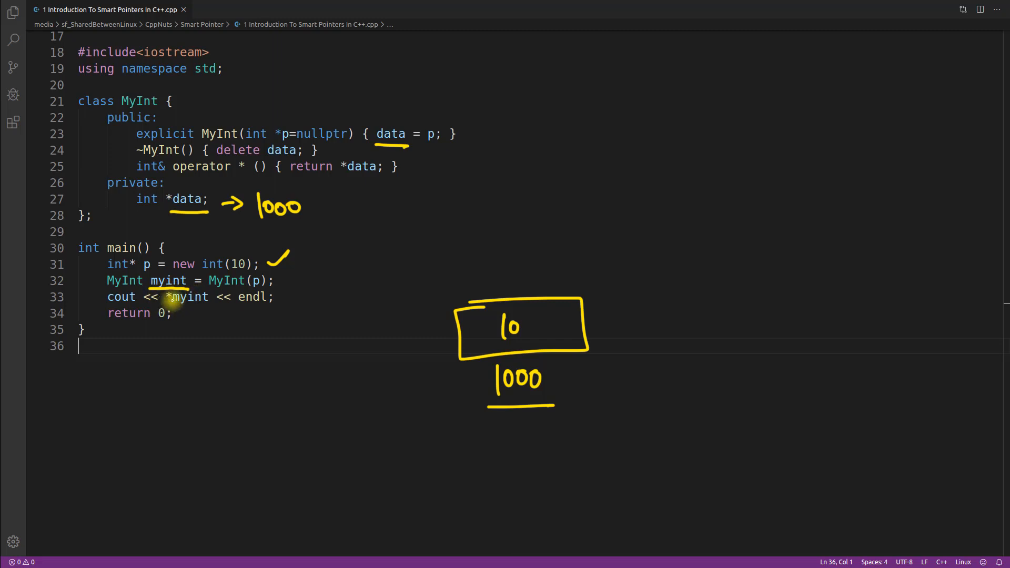
mouse_move(166, 173)
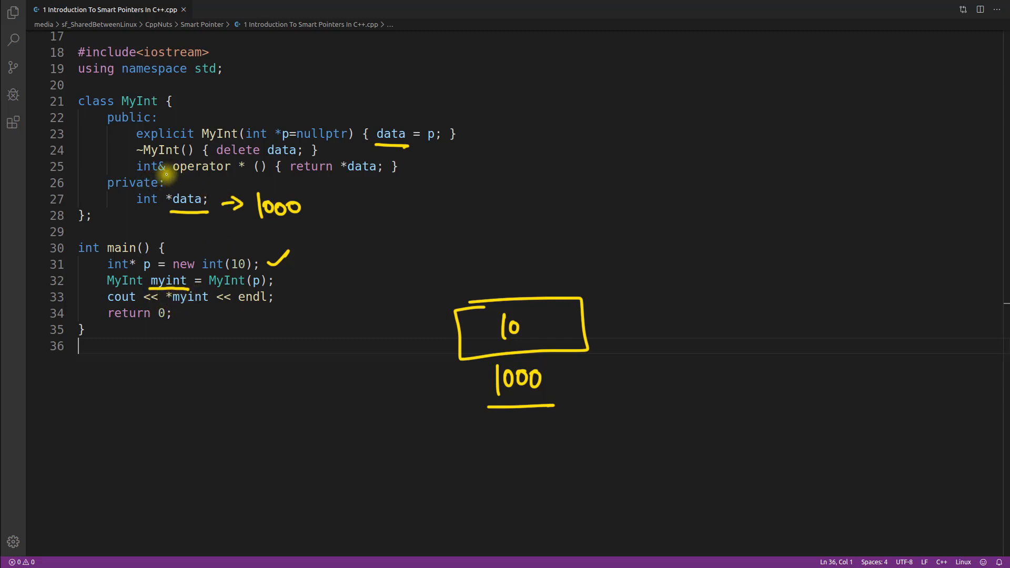
mouse_move(174, 313)
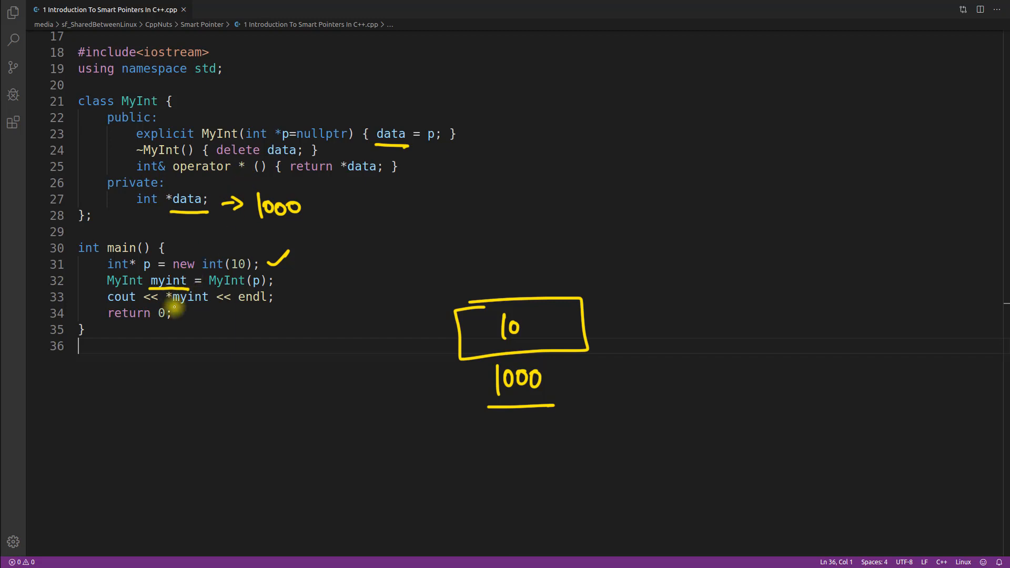
mouse_move(254, 179)
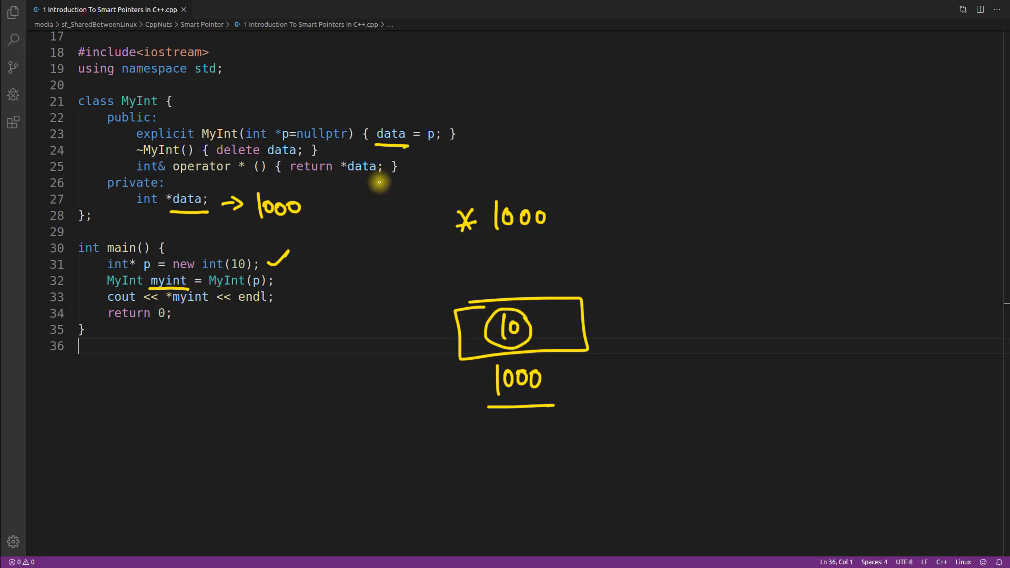
mouse_move(107, 329)
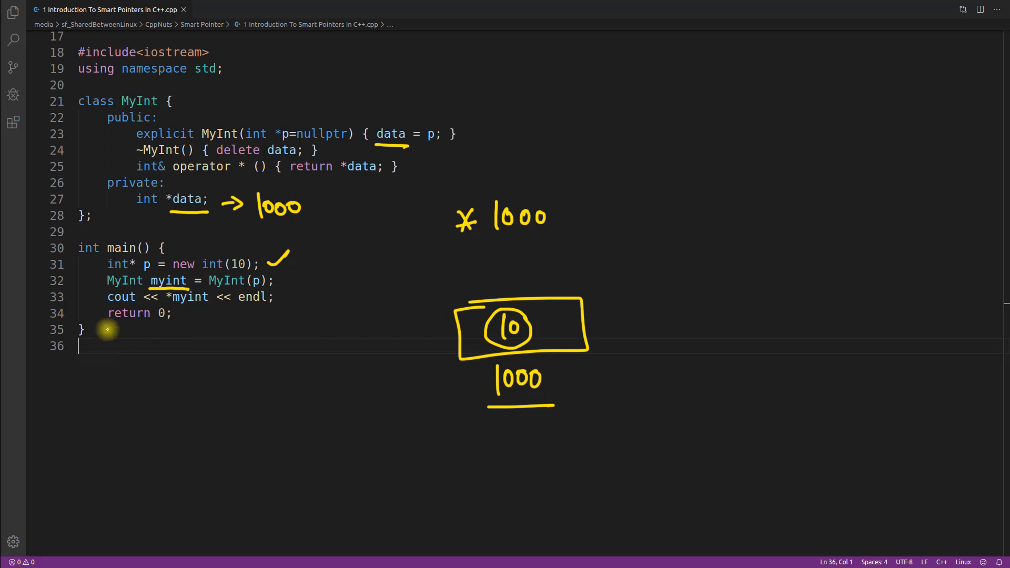
mouse_move(187, 336)
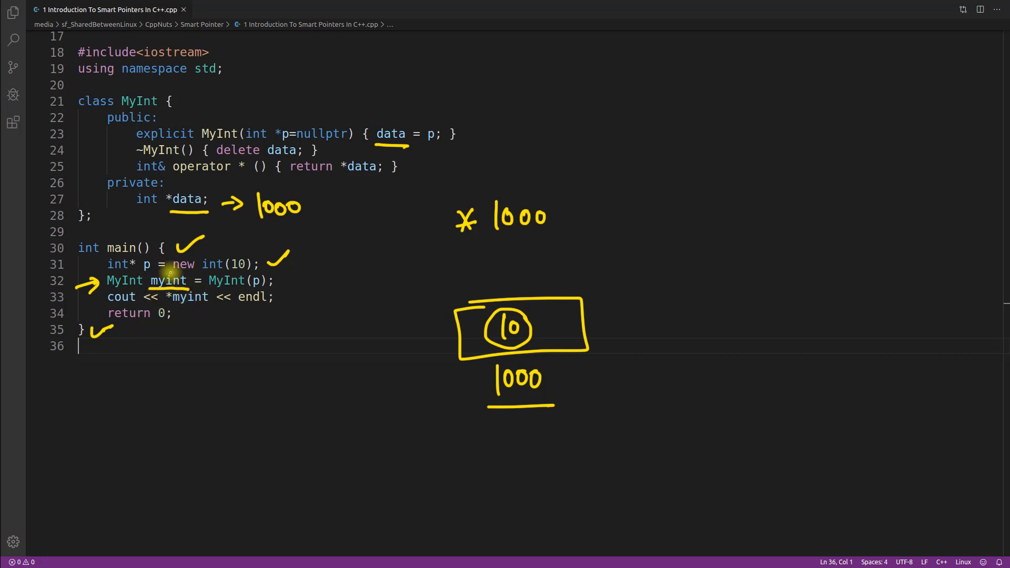
mouse_move(212, 320)
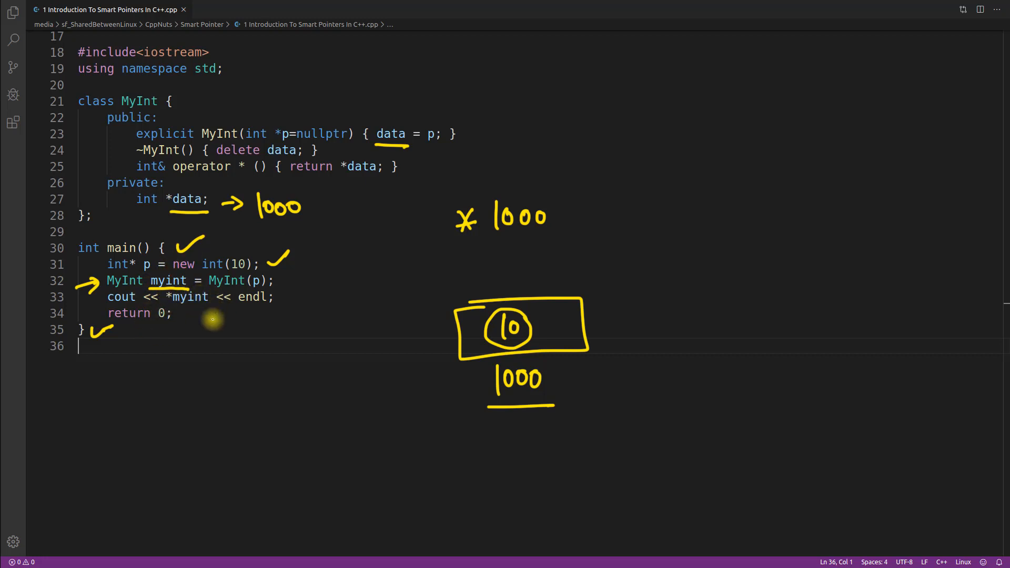
mouse_move(148, 286)
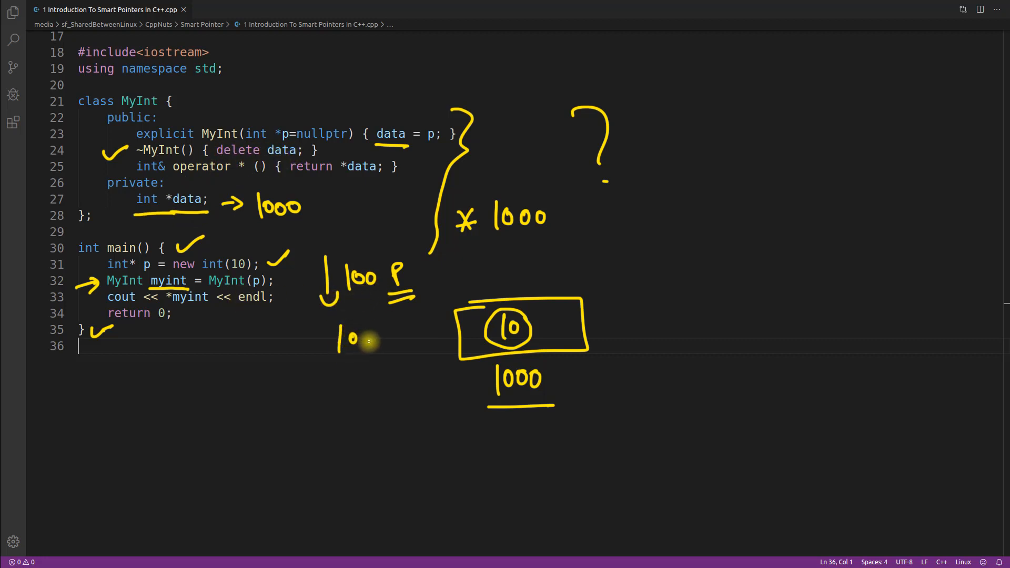
Step: Write the '10 → C' note and the '80 → UDD' line with UDD underlined
drag(351, 338, 396, 390)
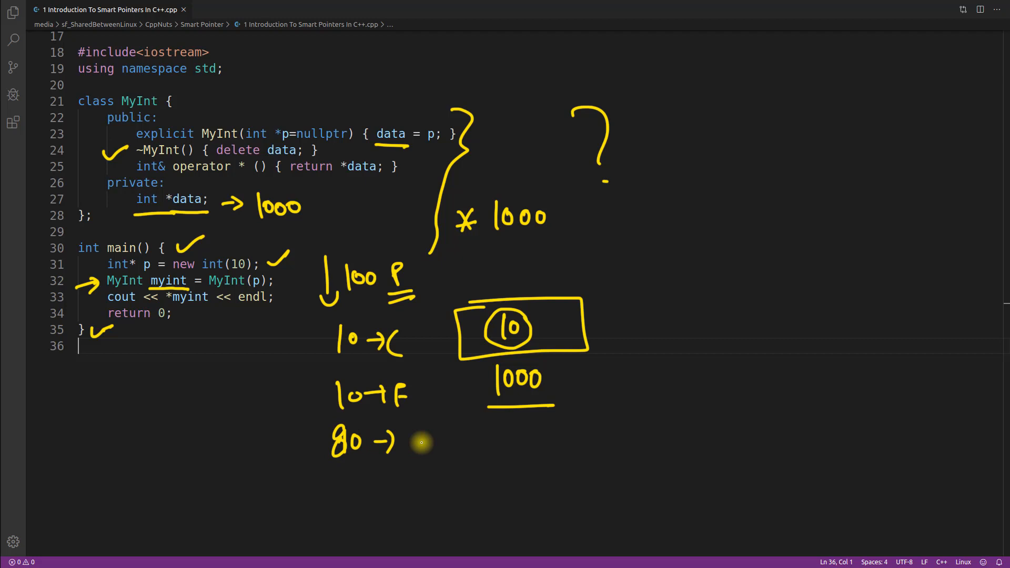
drag(416, 428, 454, 444)
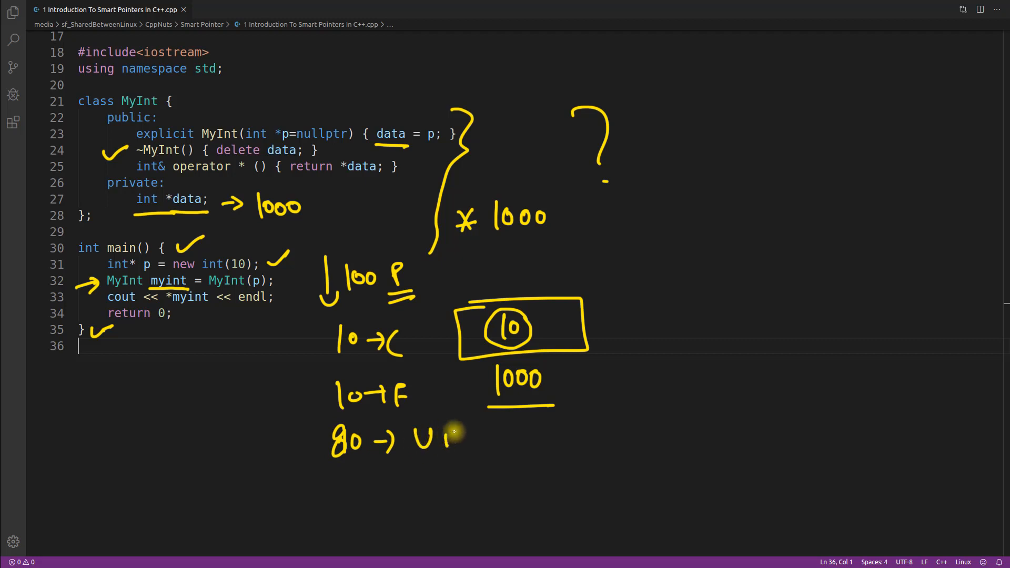
drag(437, 438, 495, 458)
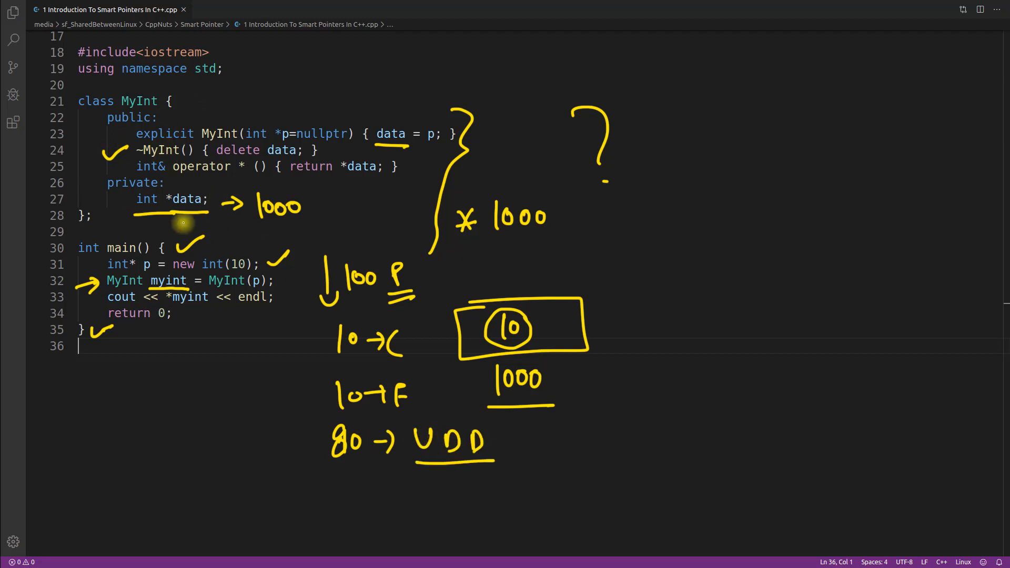
mouse_move(284, 319)
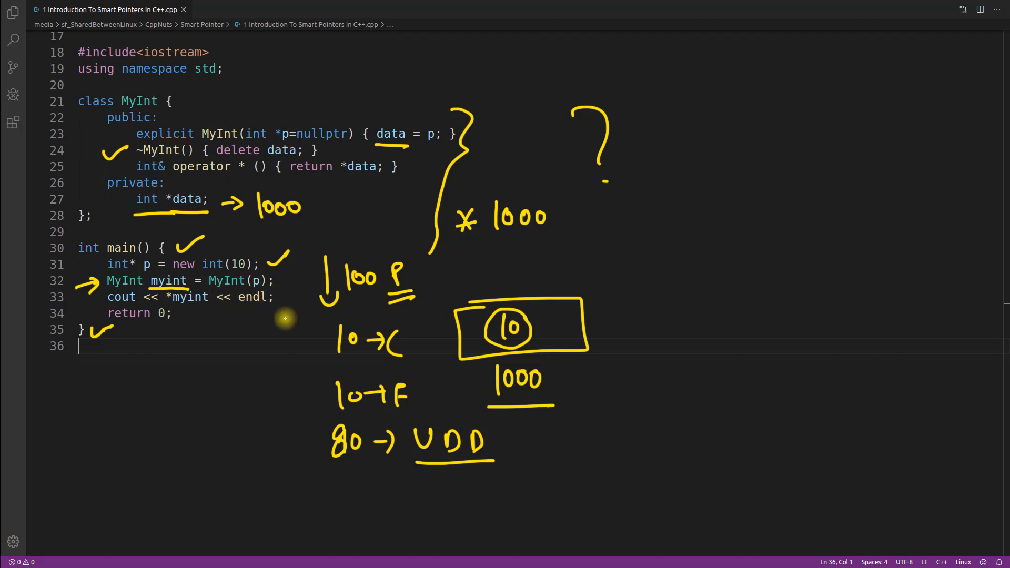
mouse_move(187, 277)
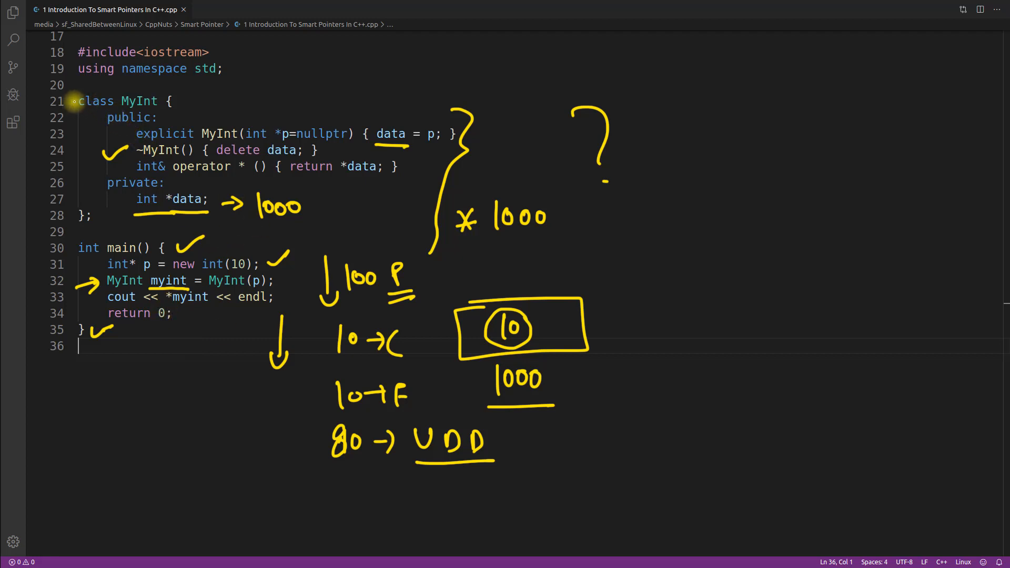
Step: Bracket the MyInt class with arrows and tick off the U, S and W letters
drag(58, 103, 64, 219)
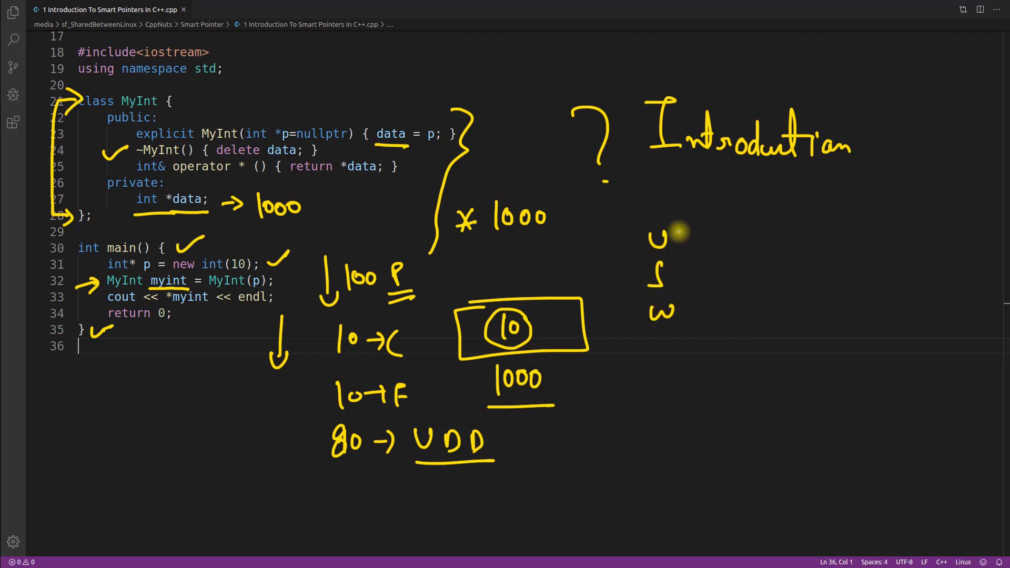
drag(689, 232, 729, 315)
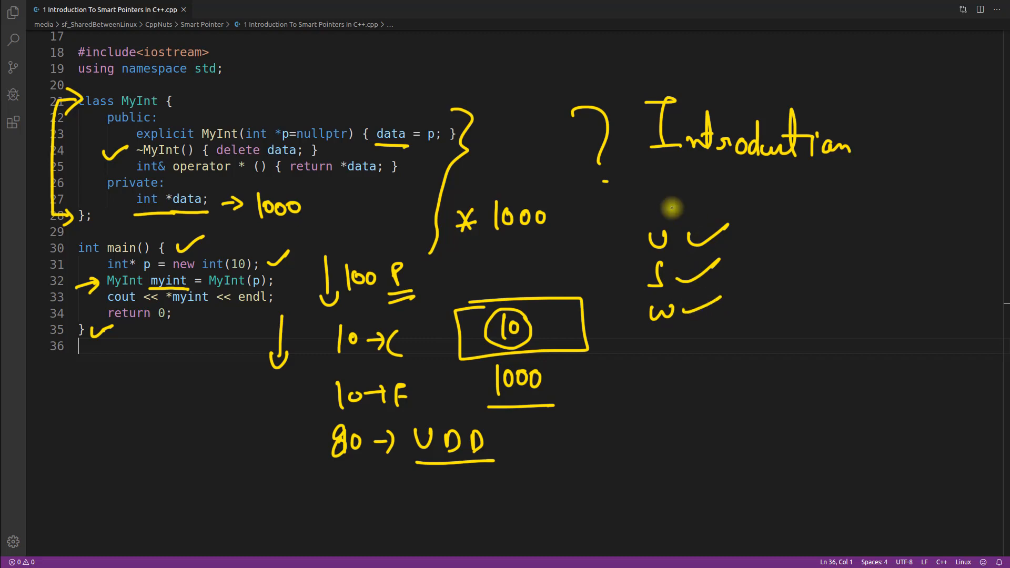